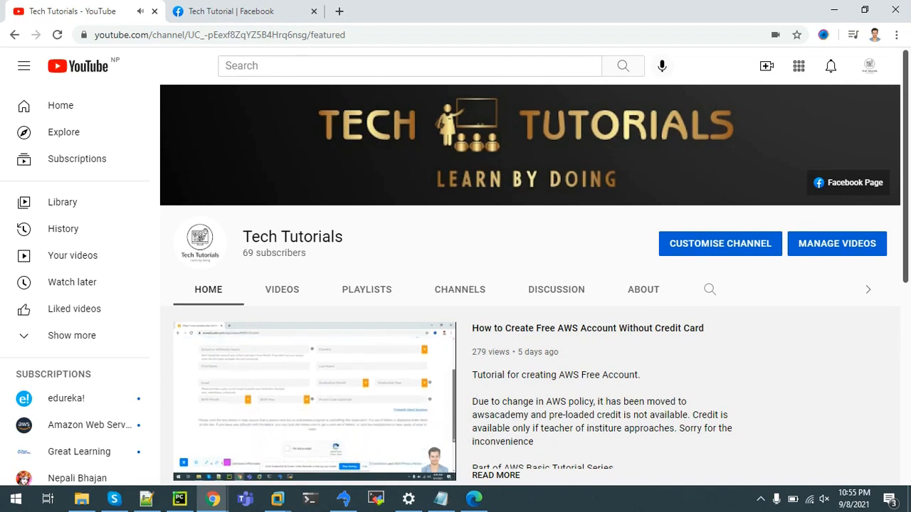
Switch from the YouTube Tech Tutorials channel page to the AWS Management Console tab.
left_click(242, 11)
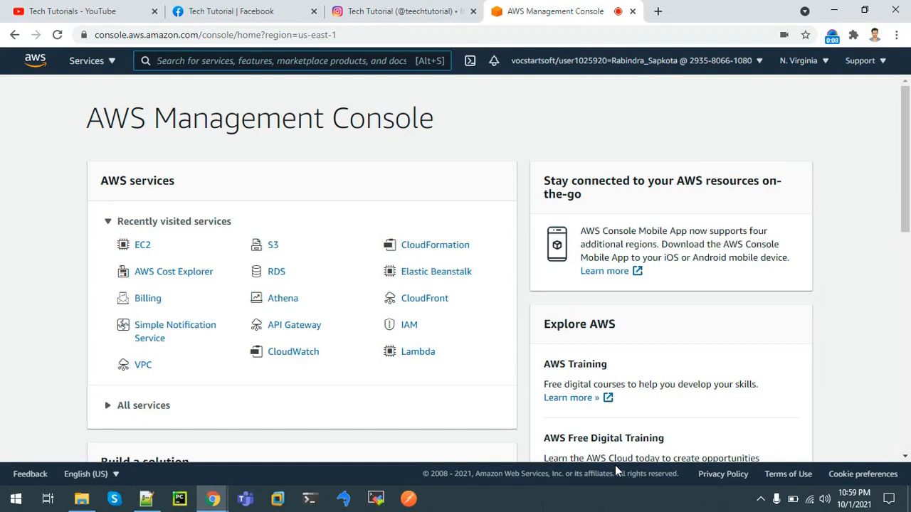
Search the console for 'ec2' and open the EC2 service dashboard.
left_click(285, 60)
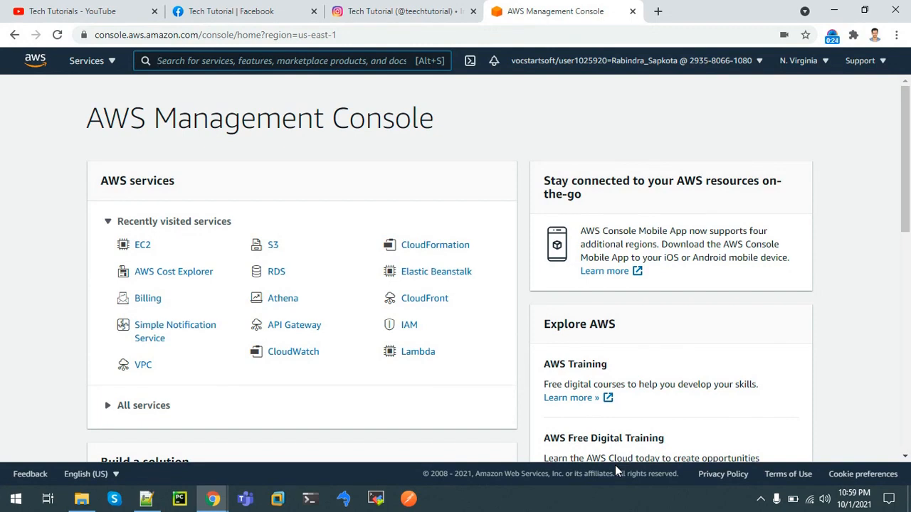
left_click(291, 60)
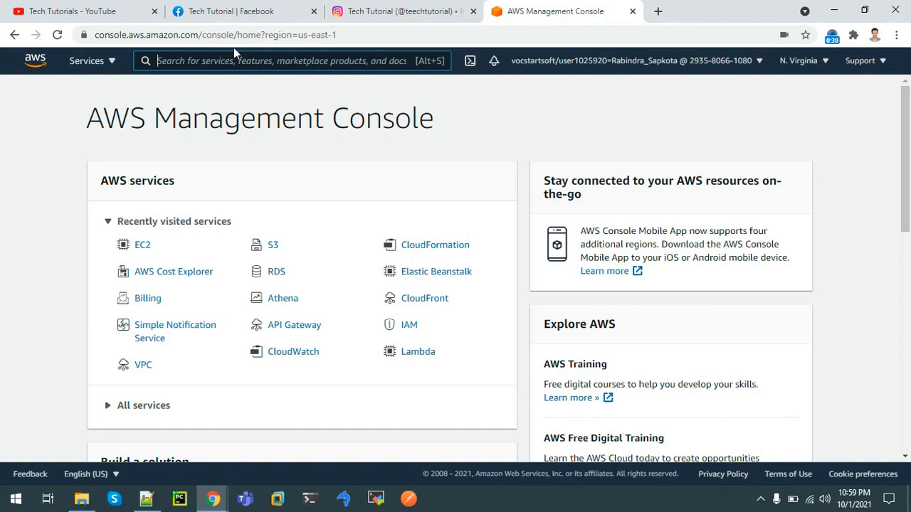
type("e")
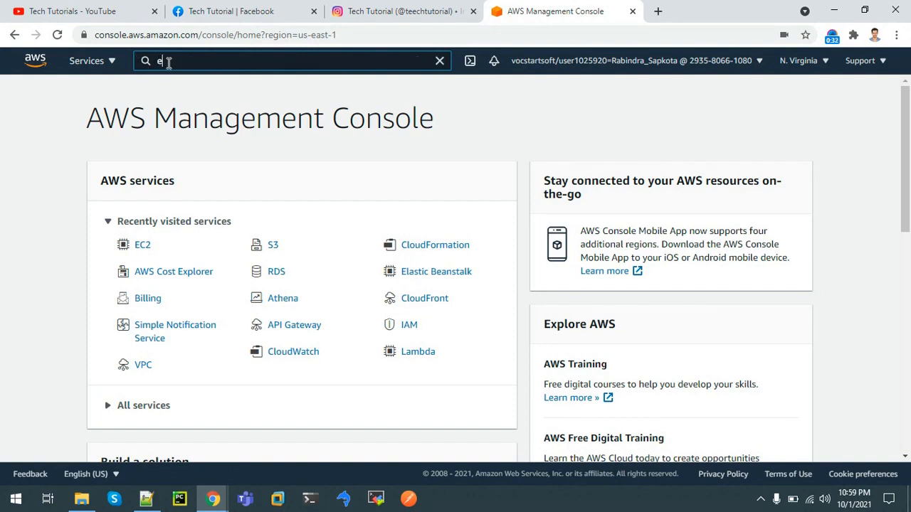
type("c2")
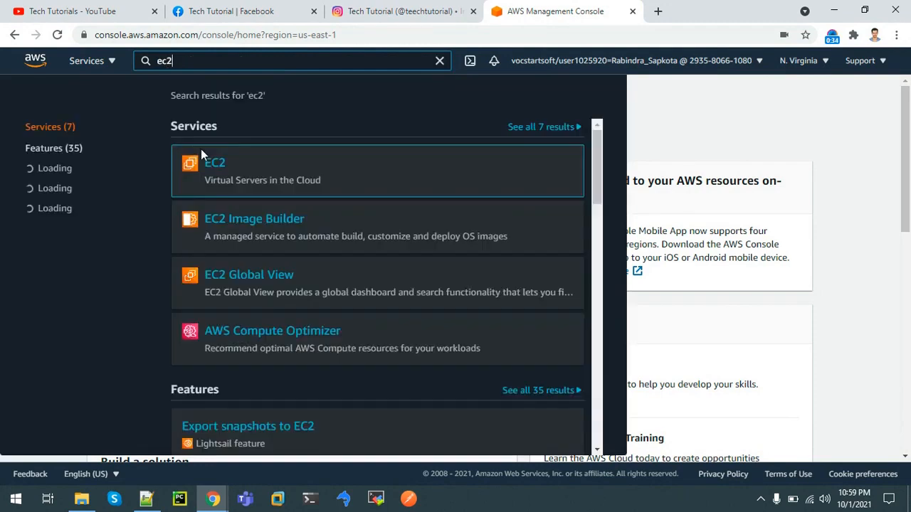
left_click(215, 163)
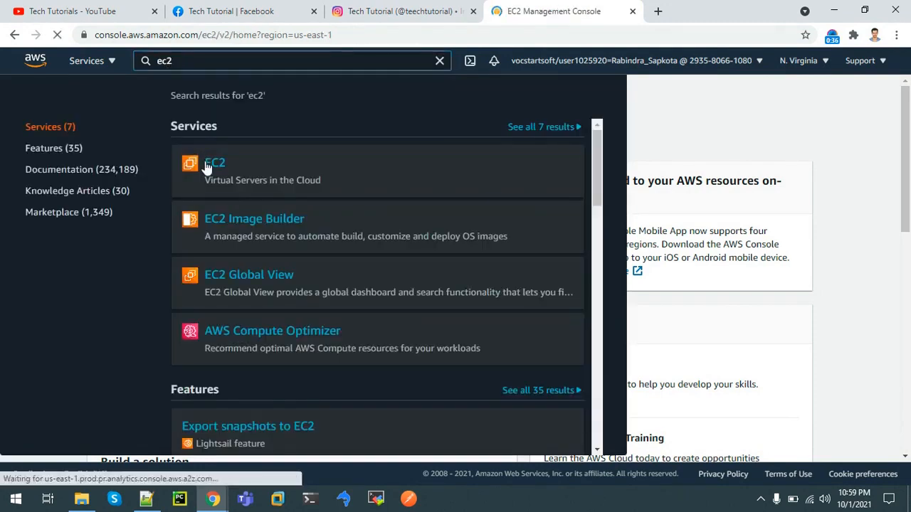
left_click(215, 171)
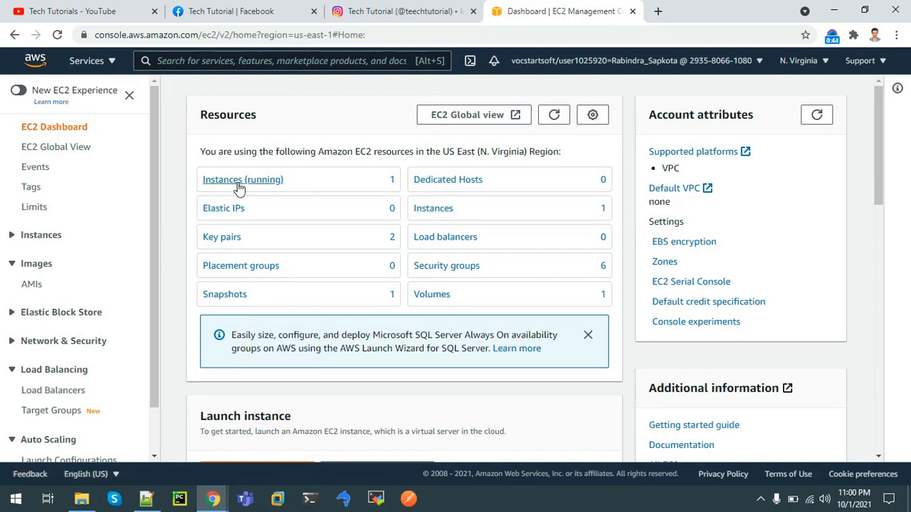
Launch a new instance from the WebServerImage AMI in Public subnet1, reaching storage settings.
left_click(243, 179)
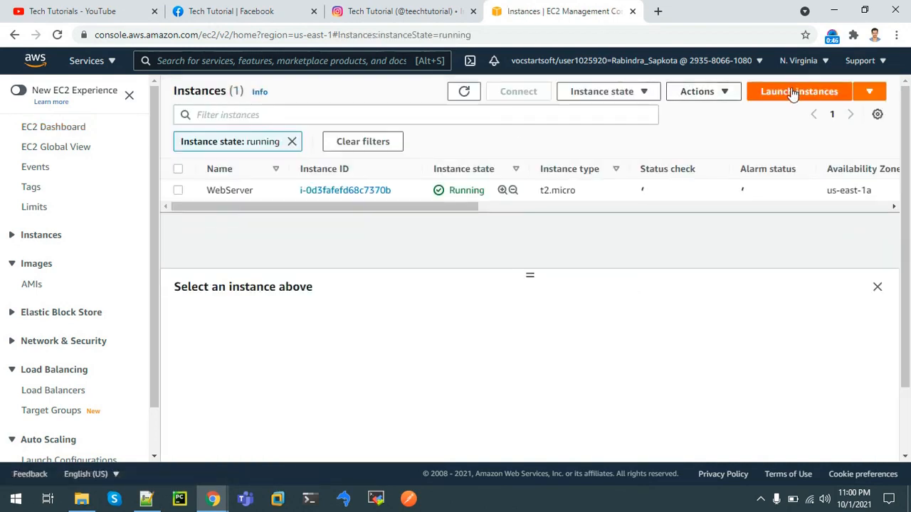
left_click(799, 91)
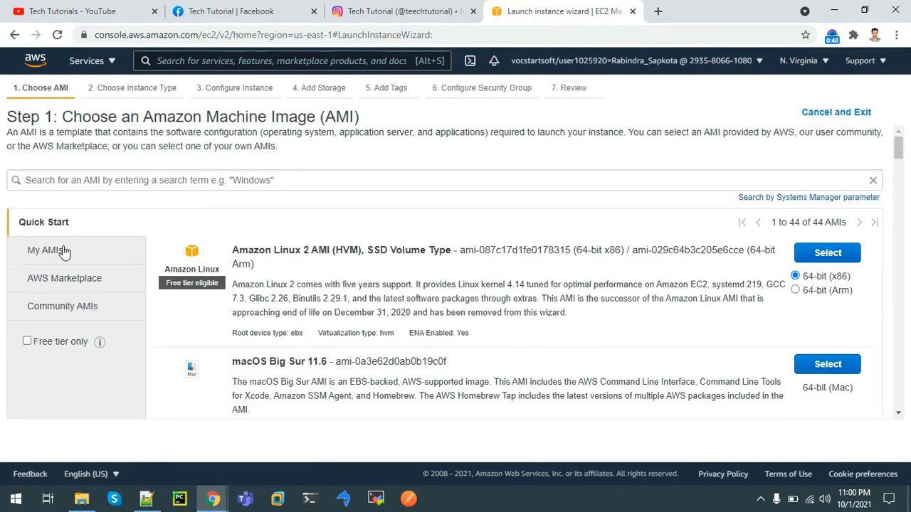
left_click(48, 250)
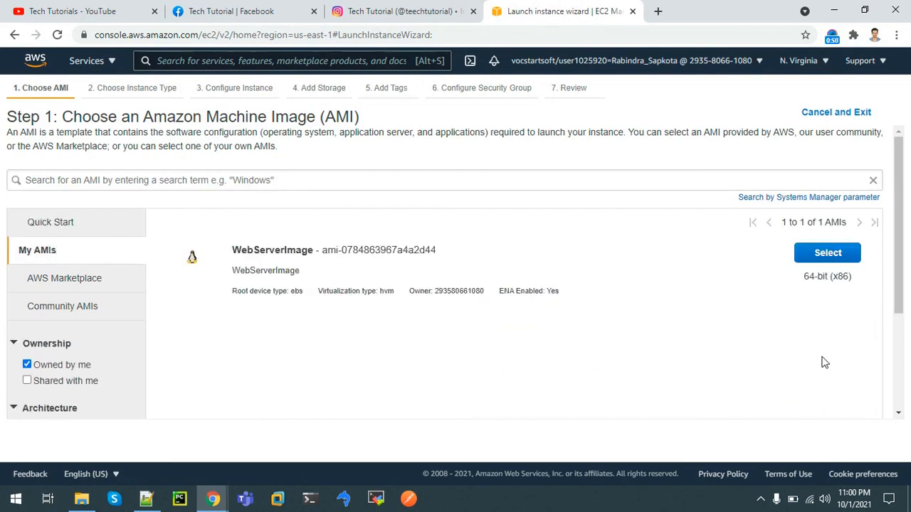
left_click(827, 253)
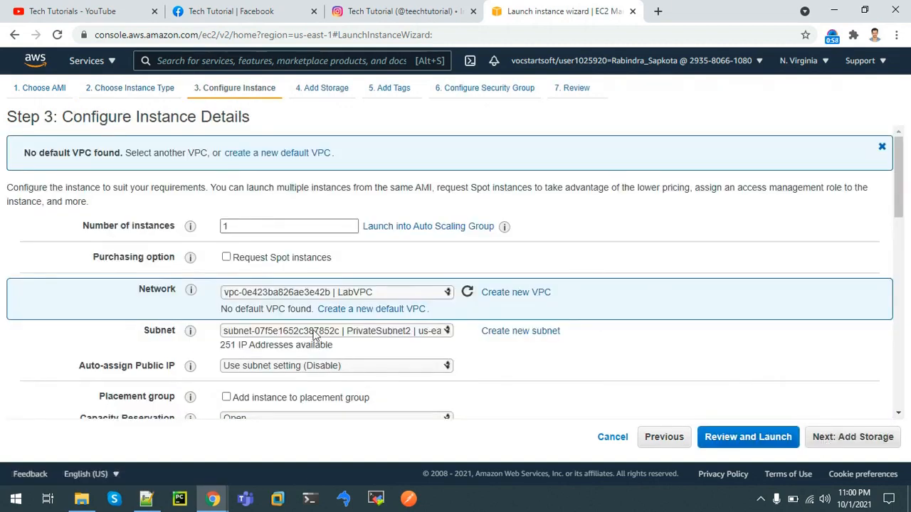
left_click(334, 330)
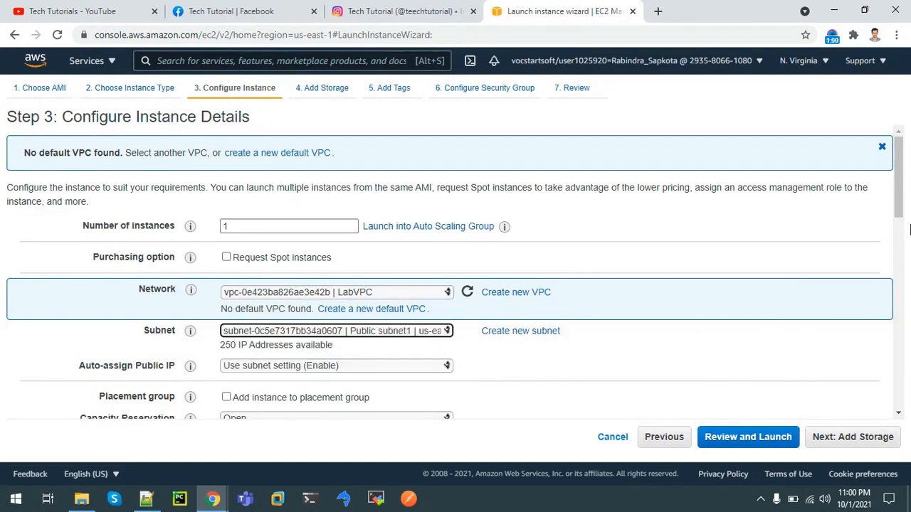
scroll("down", 3)
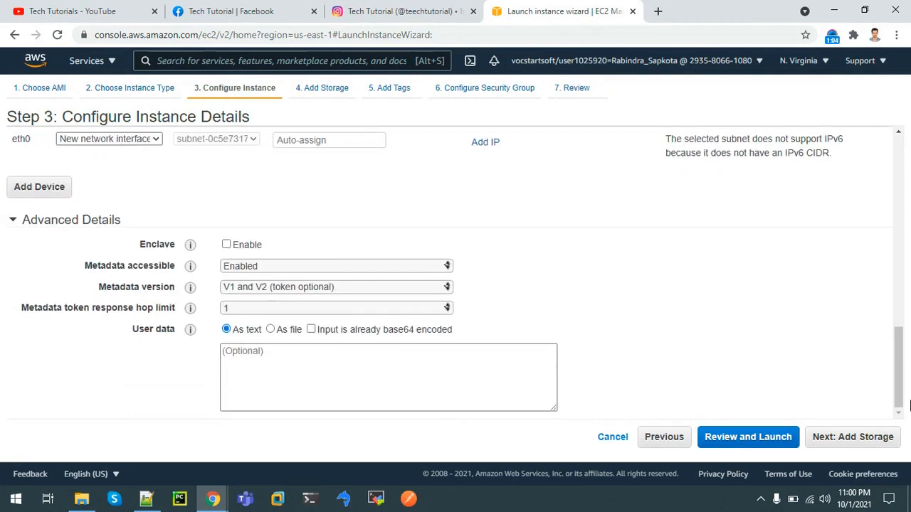
left_click(852, 437)
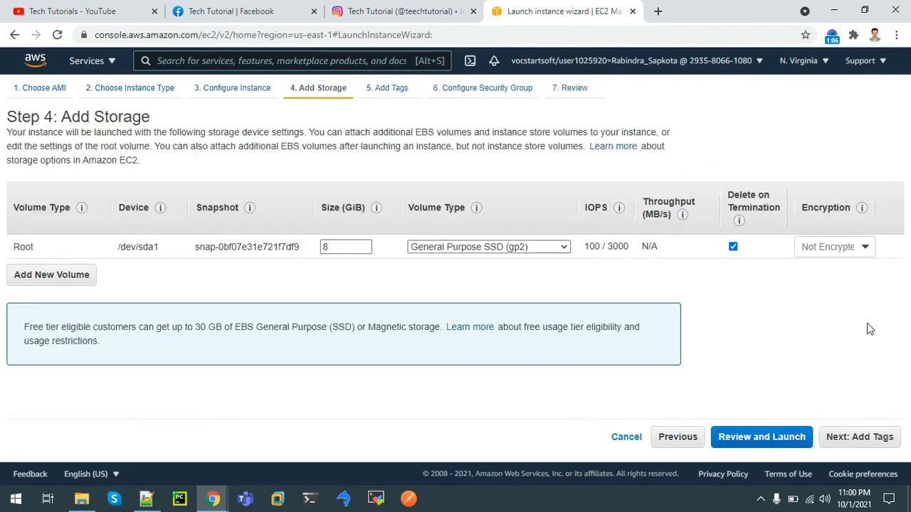
Tag the new instance with Name = WebServer2 and reach the security group step.
left_click(859, 437)
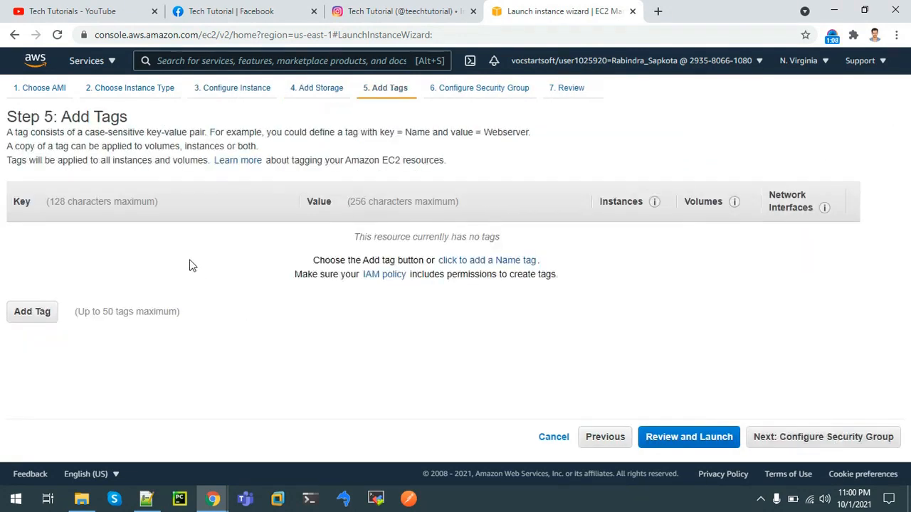
left_click(32, 311)
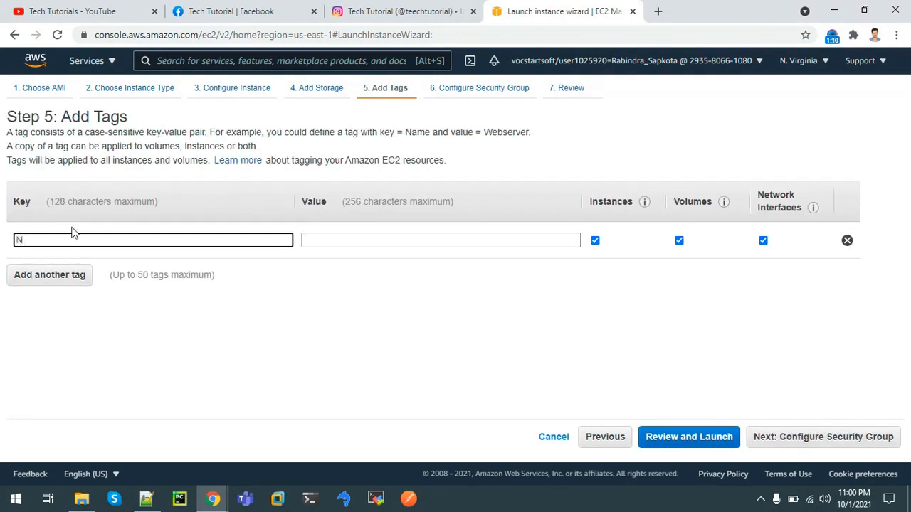
type("Name")
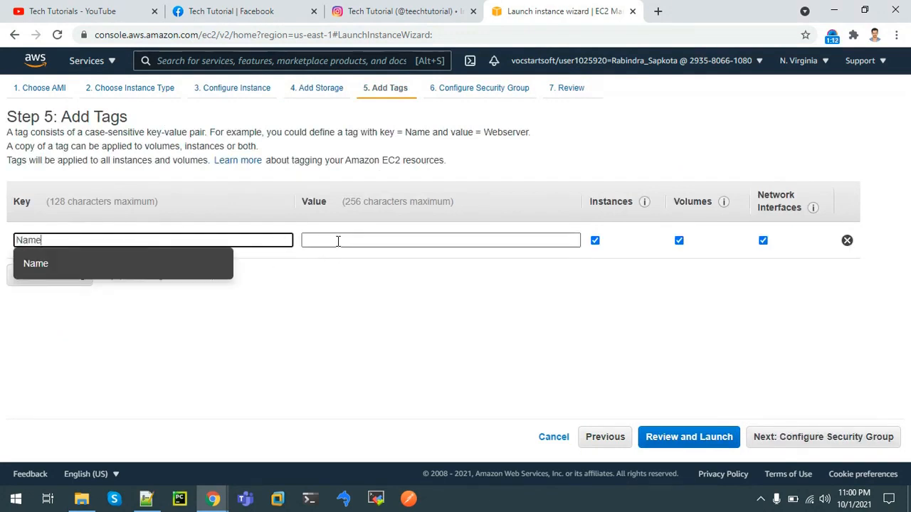
type("WebSer")
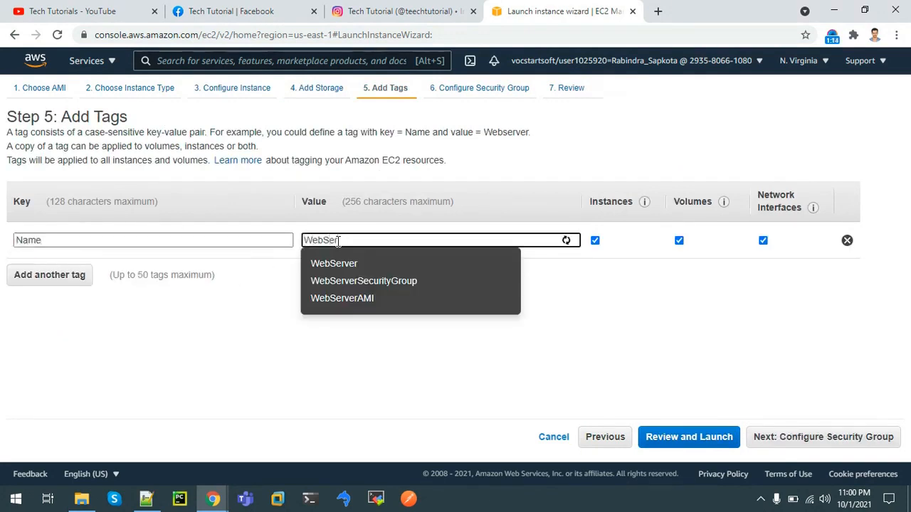
left_click(334, 263)
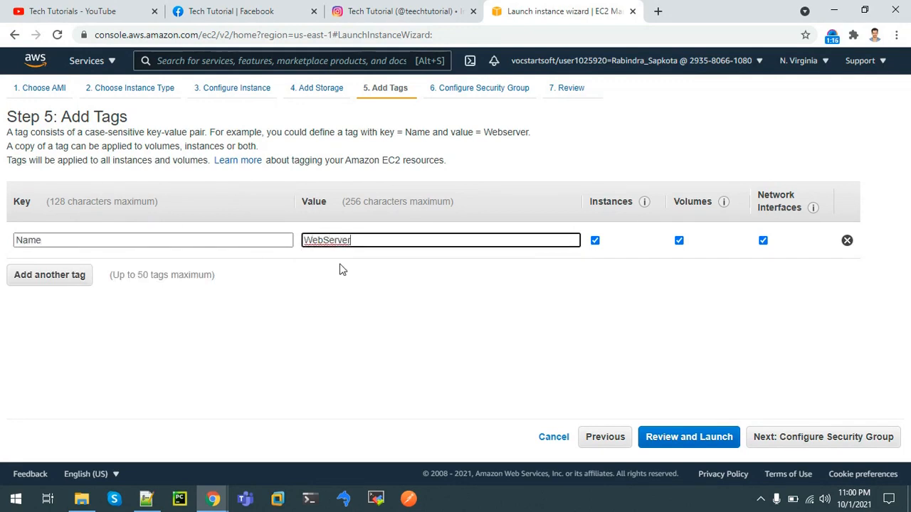
type("2")
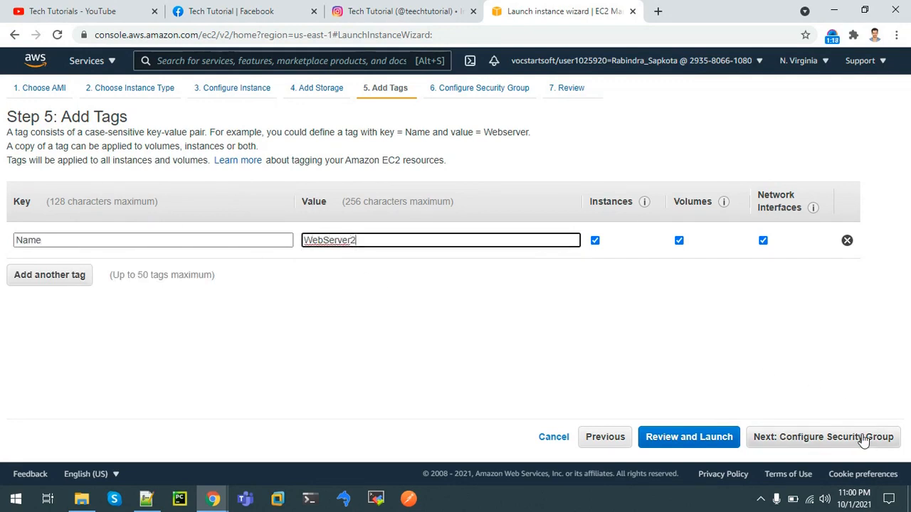
left_click(822, 437)
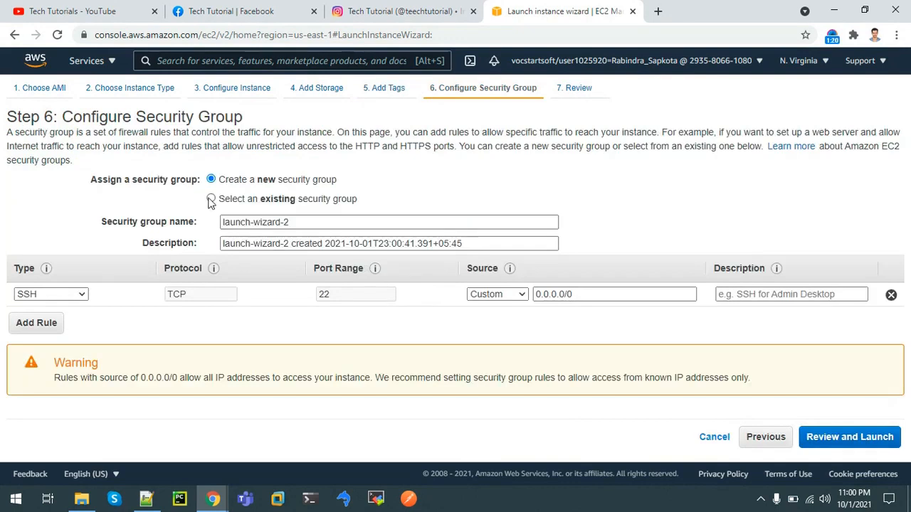
Launch WebServer2 using the existing JumpServerSecurityGroup and the mywebserver key pair.
left_click(211, 199)
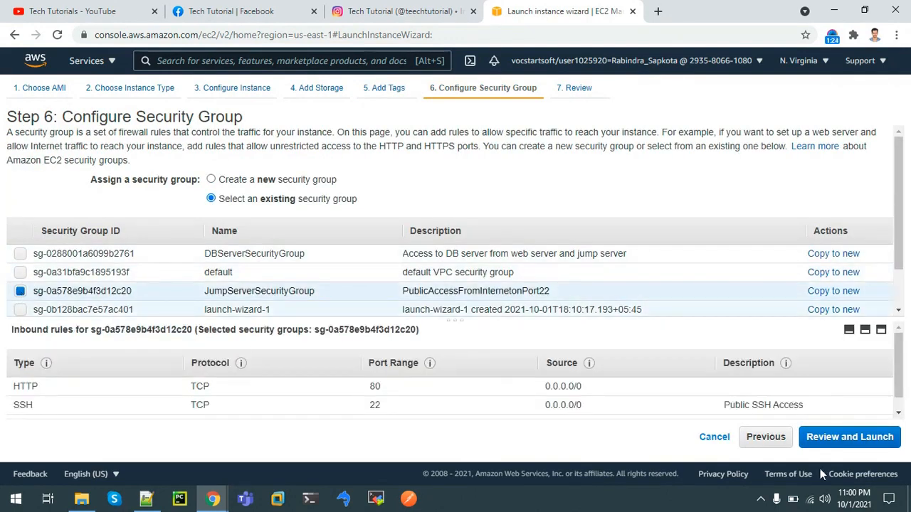
left_click(849, 437)
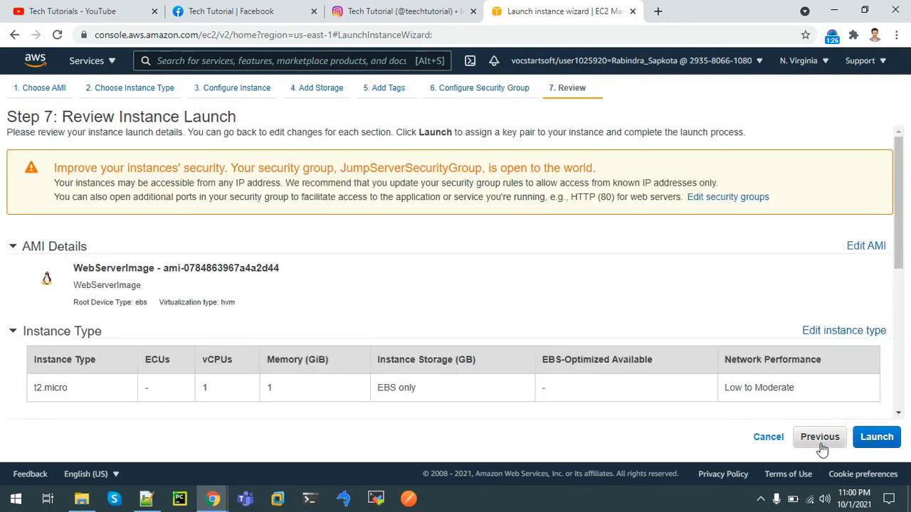
left_click(876, 436)
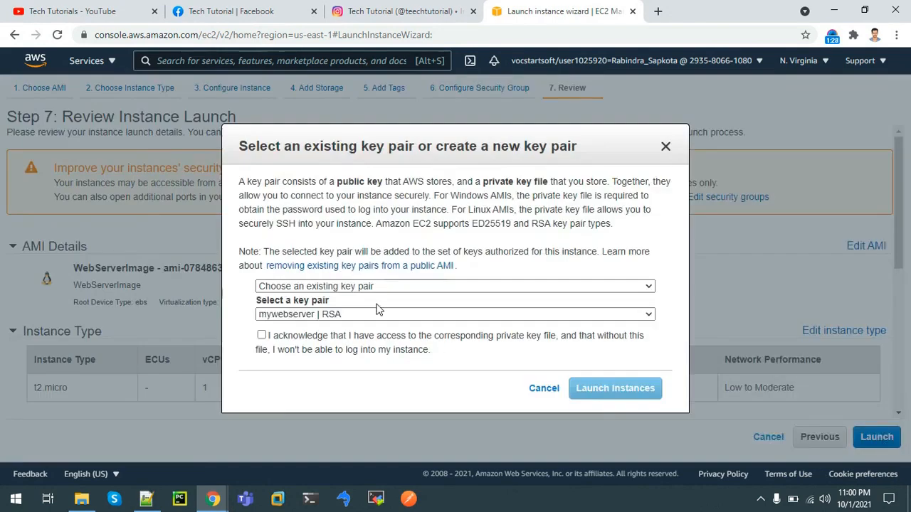
left_click(262, 335)
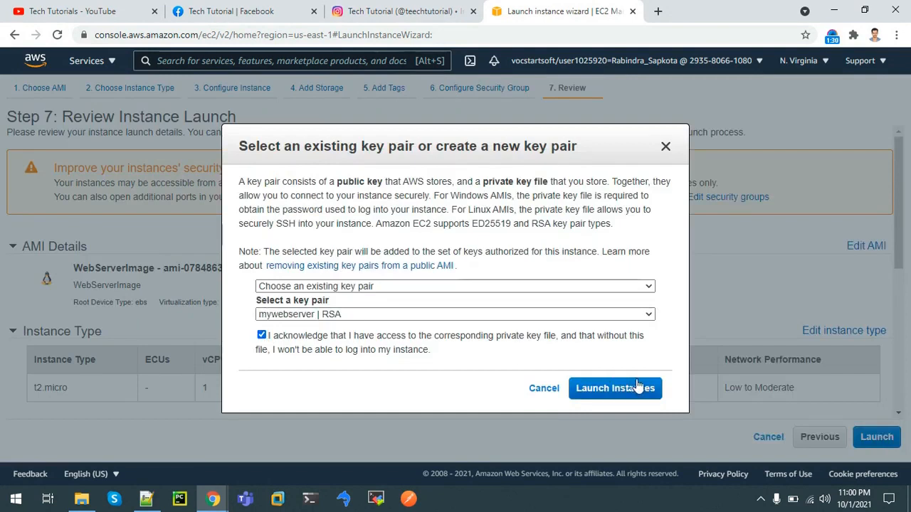
left_click(615, 388)
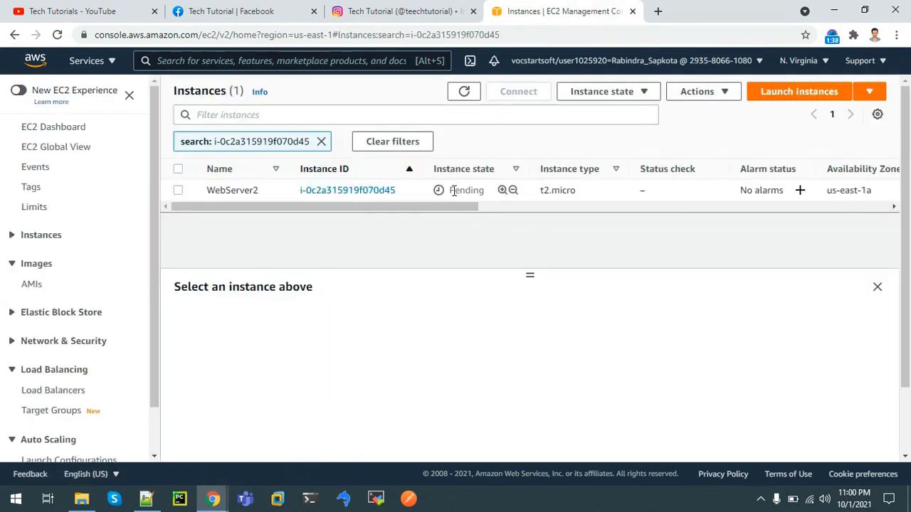
Check the pending WebServer2 instance, then move to the Load Balancers list.
left_click(178, 190)
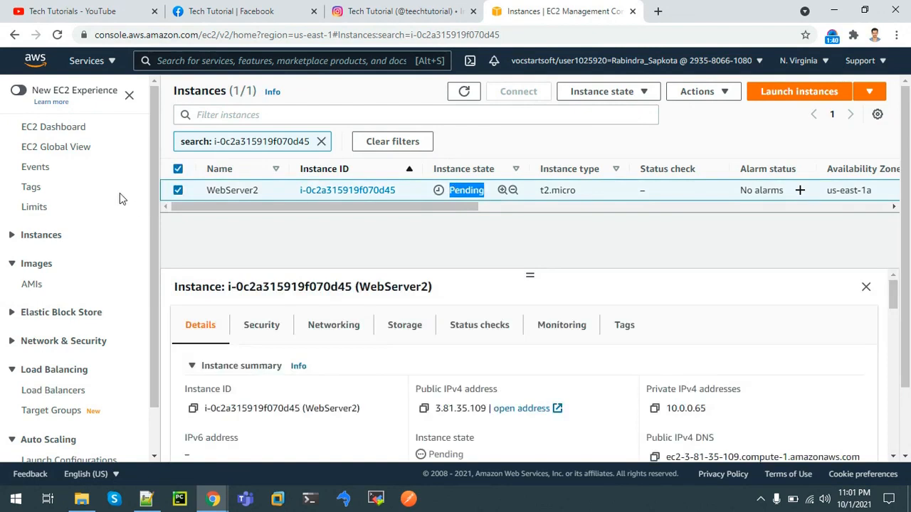
mouse_move(53, 390)
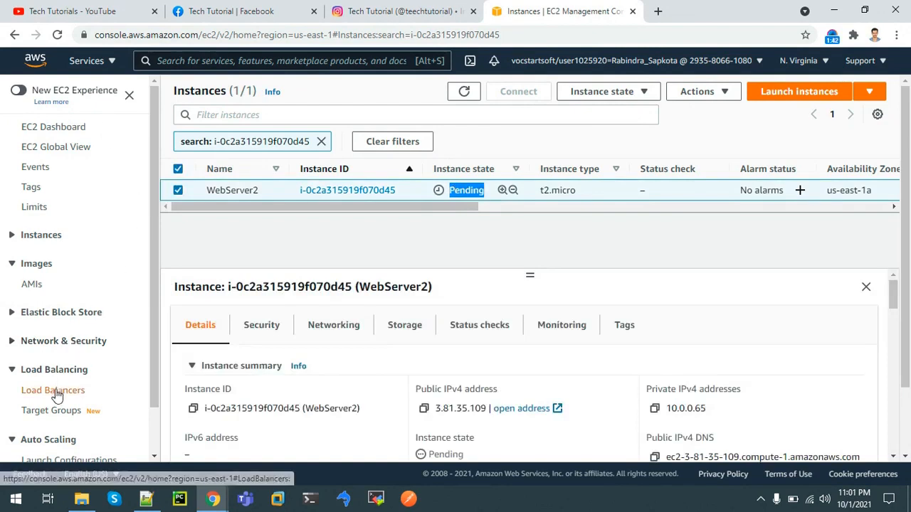
left_click(53, 390)
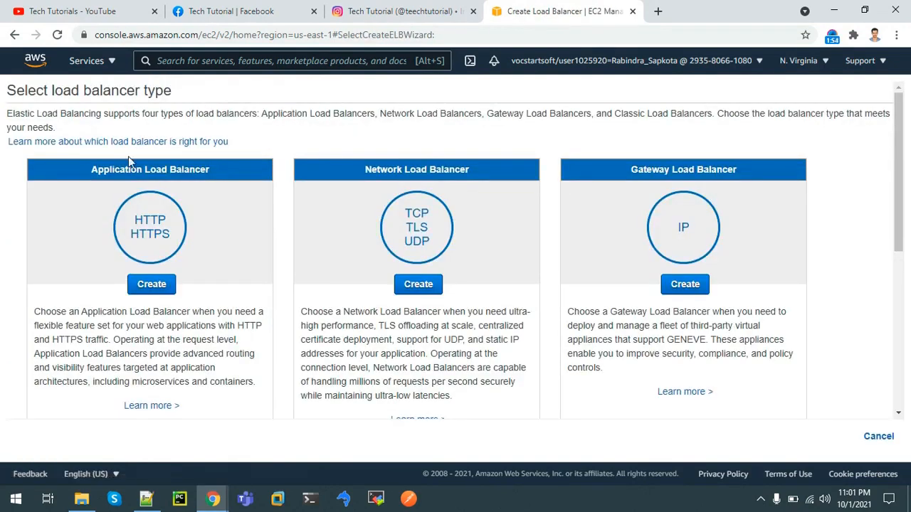
mouse_move(180, 261)
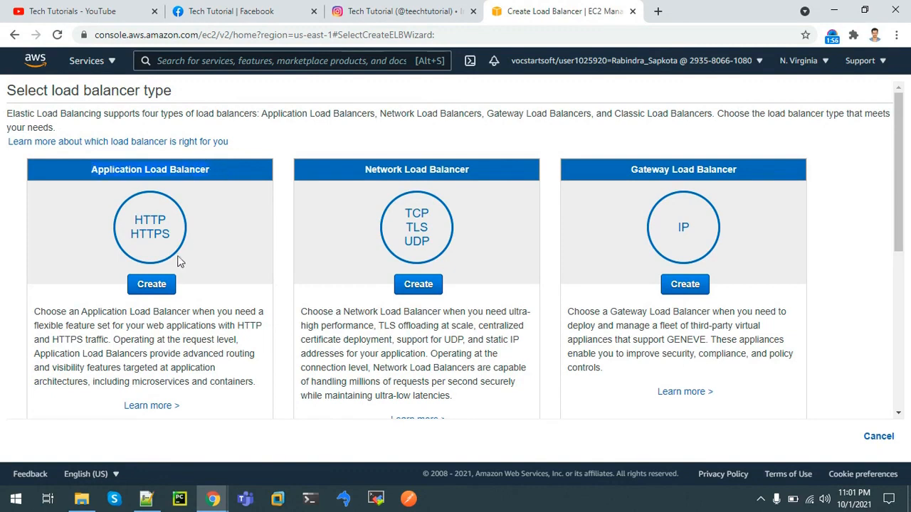
Start an Application Load Balancer named WebServerLoadBalancer and scroll to Availability Zones.
left_click(151, 284)
type("WebS")
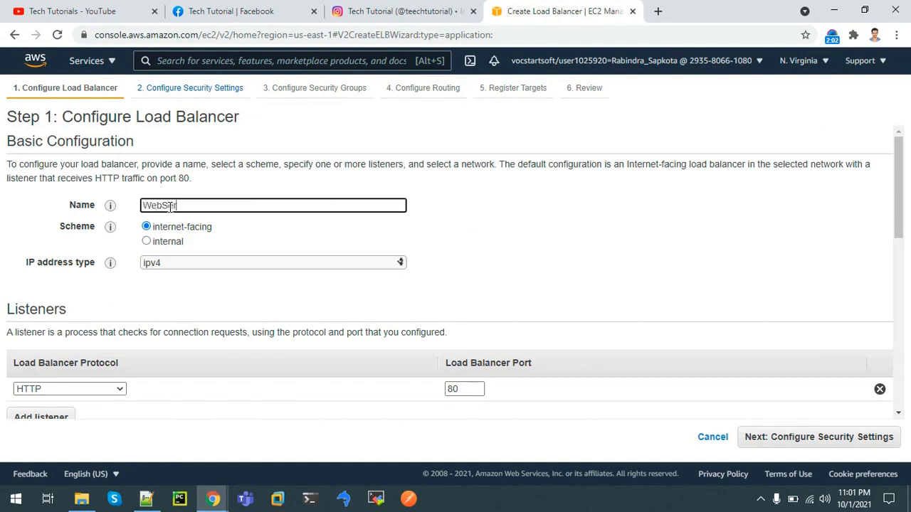
type("erverLoad")
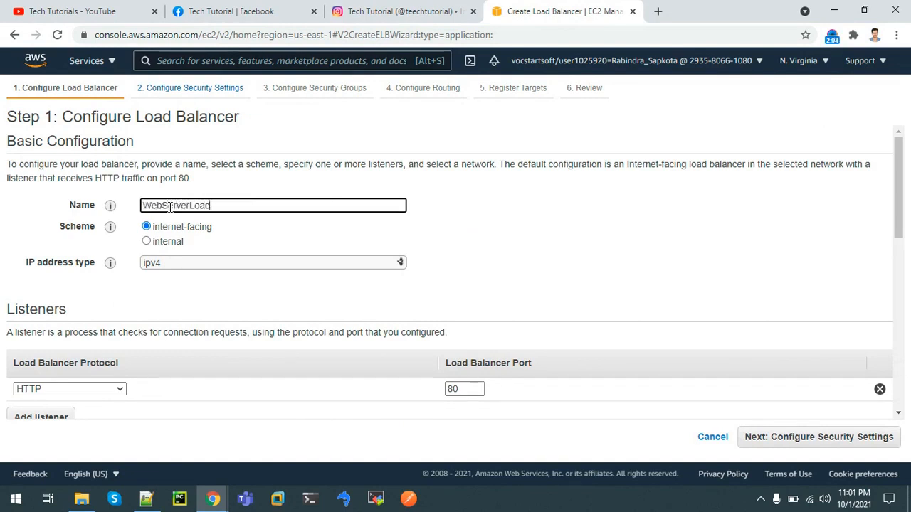
type("Balancer")
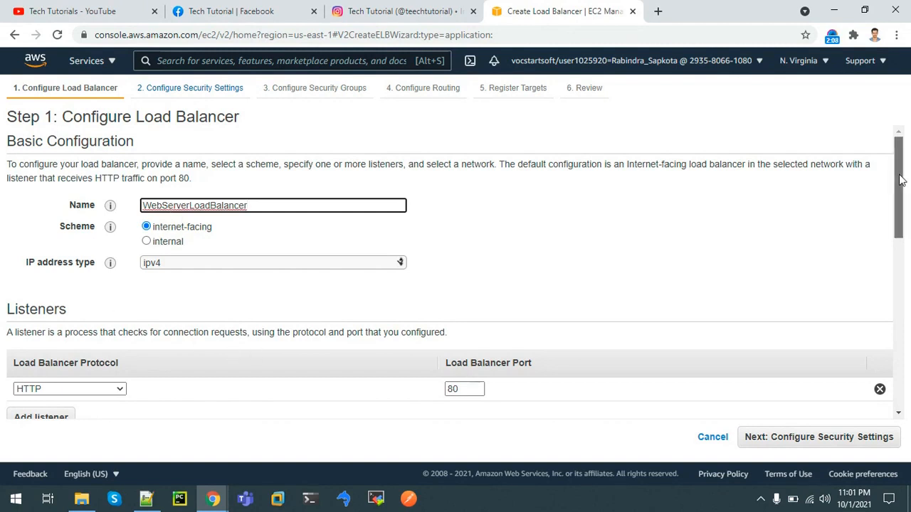
scroll("down", 3)
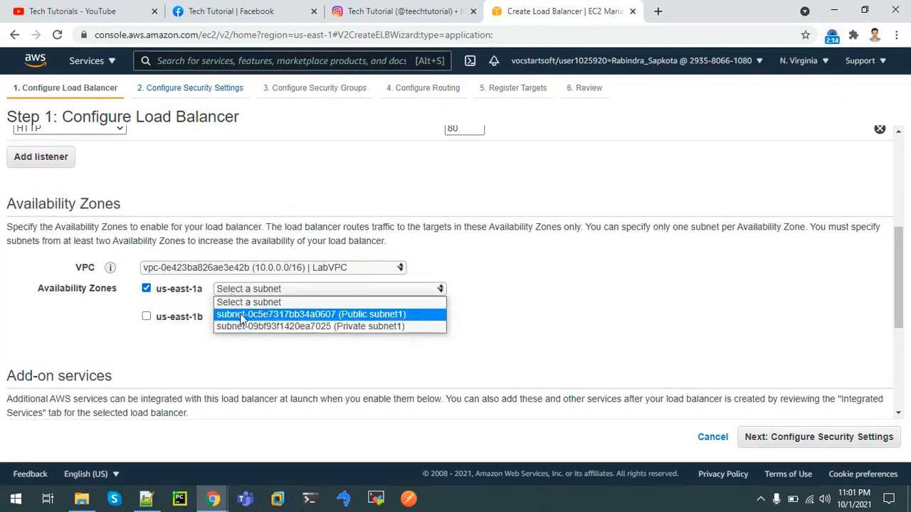
Place the load balancer in Public subnet1 (us-east-1a) and PrivateSubnet2 (us-east-1b).
left_click(311, 314)
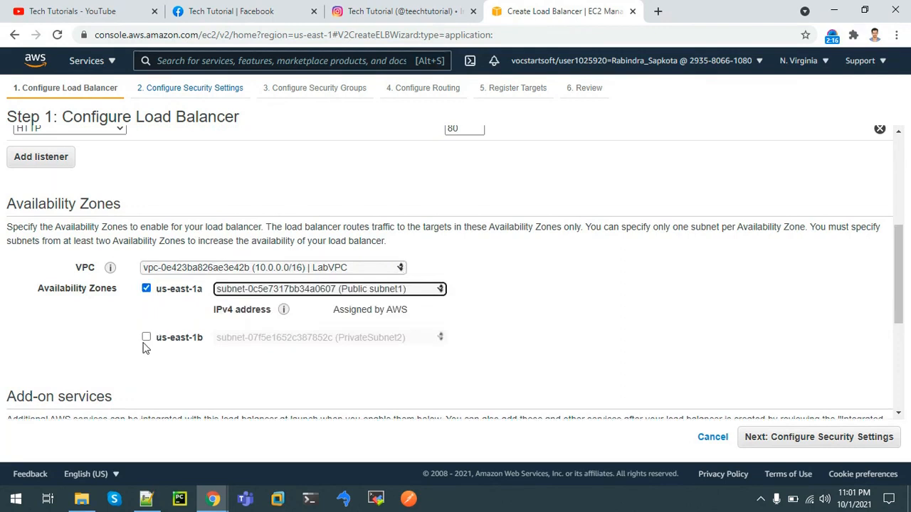
left_click(146, 337)
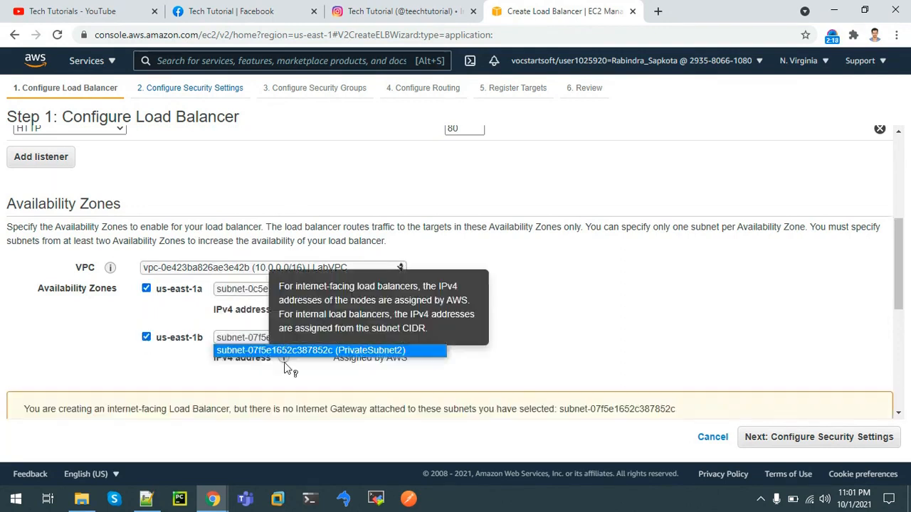
left_click(310, 350)
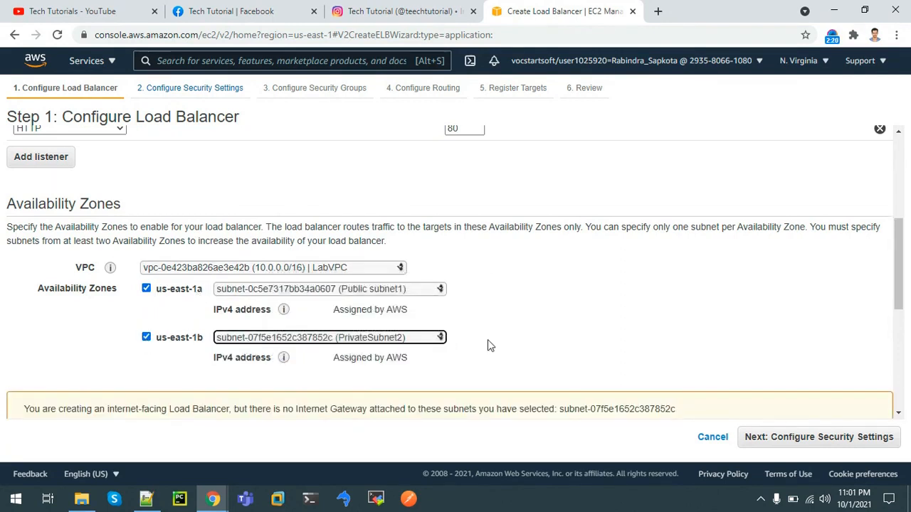
scroll("down", 3)
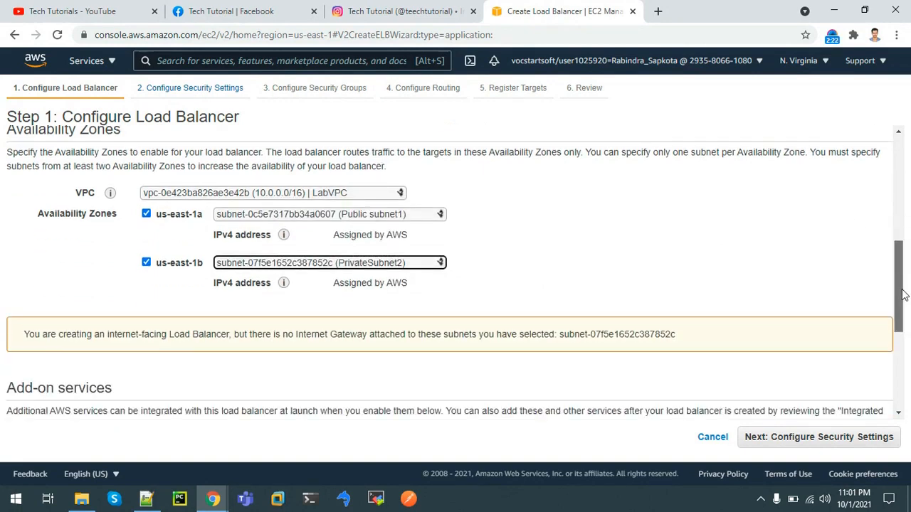
scroll("down", 3)
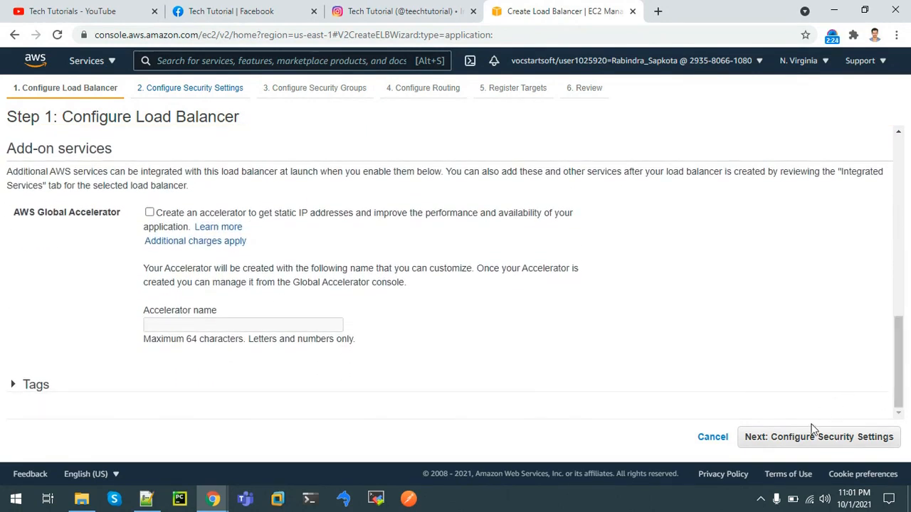
left_click(819, 437)
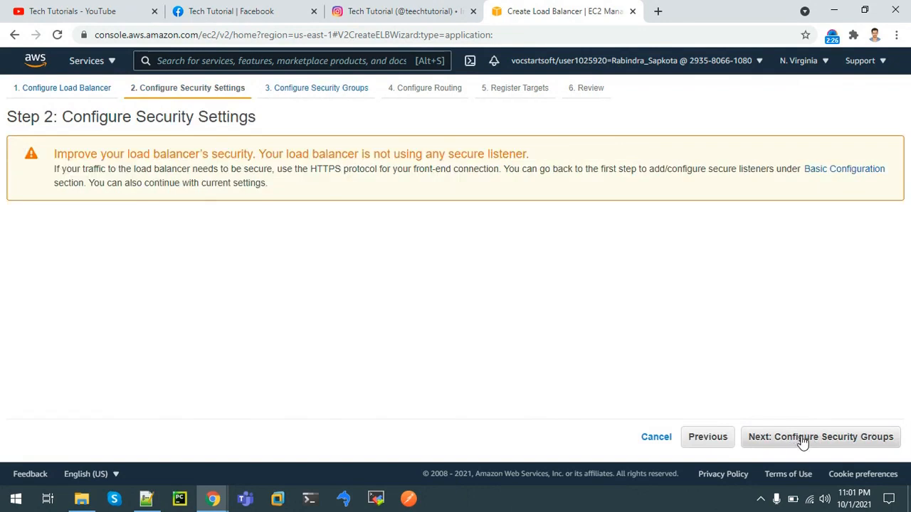
Assign the existing LoadBalancerSecurityGroup to the load balancer and proceed to routing.
left_click(820, 436)
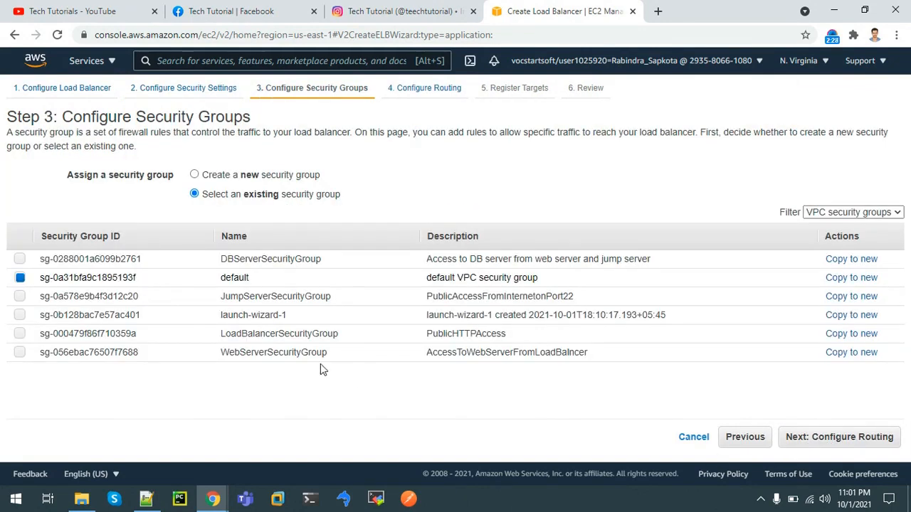
mouse_move(408, 386)
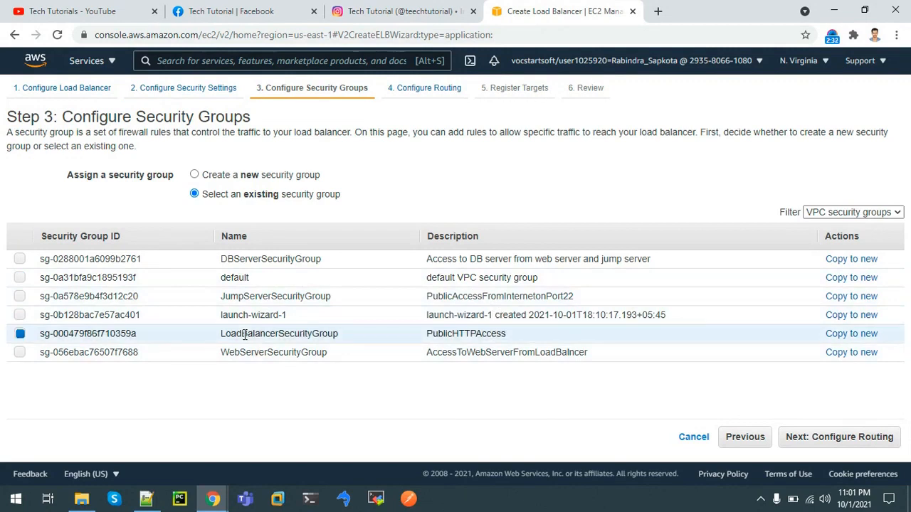
double_click(279, 333)
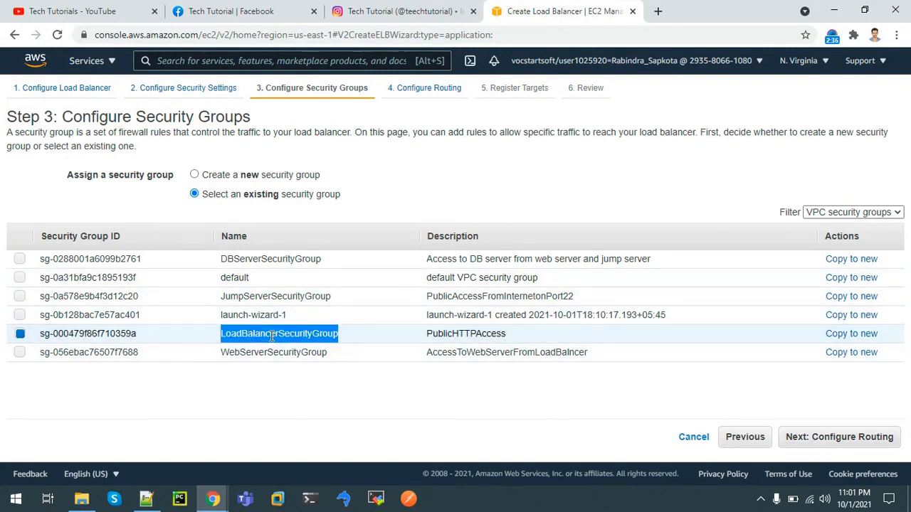
mouse_move(390, 405)
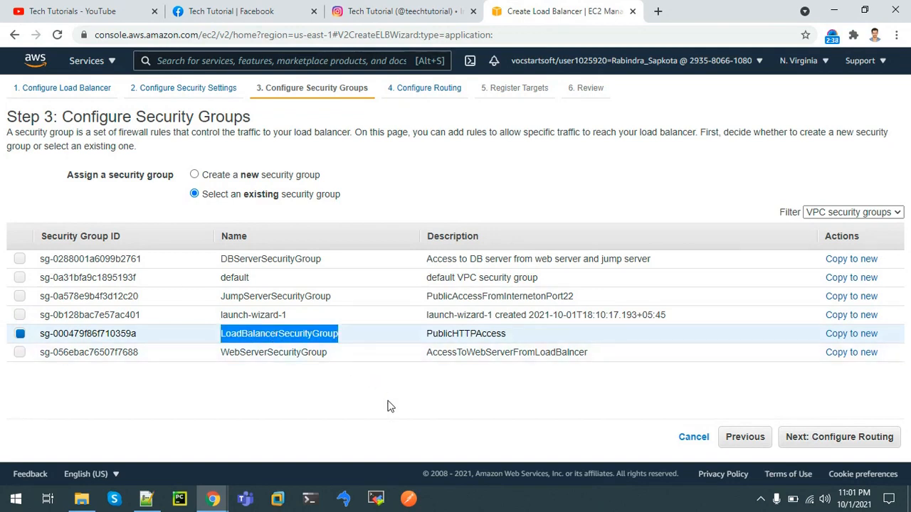
left_click(839, 436)
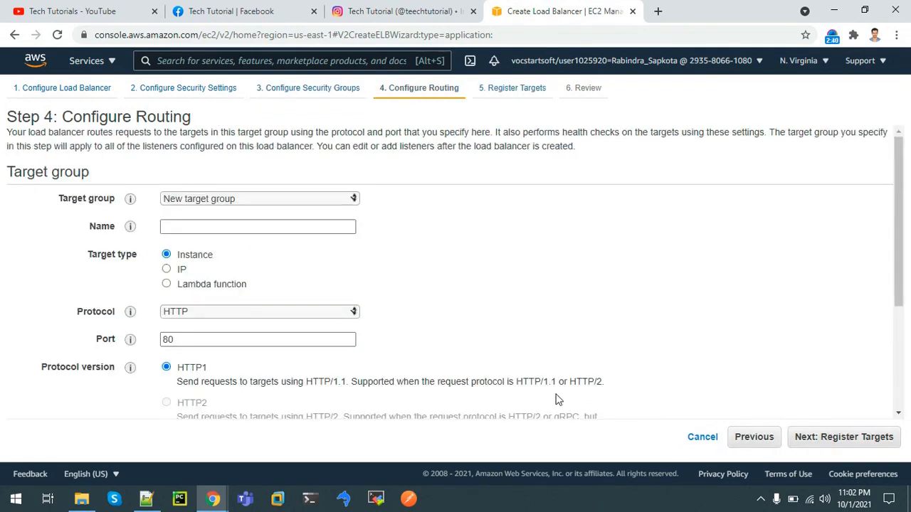
Name the new target group LoadBalancerTargetGroup with health check path /index.php.
left_click(257, 226)
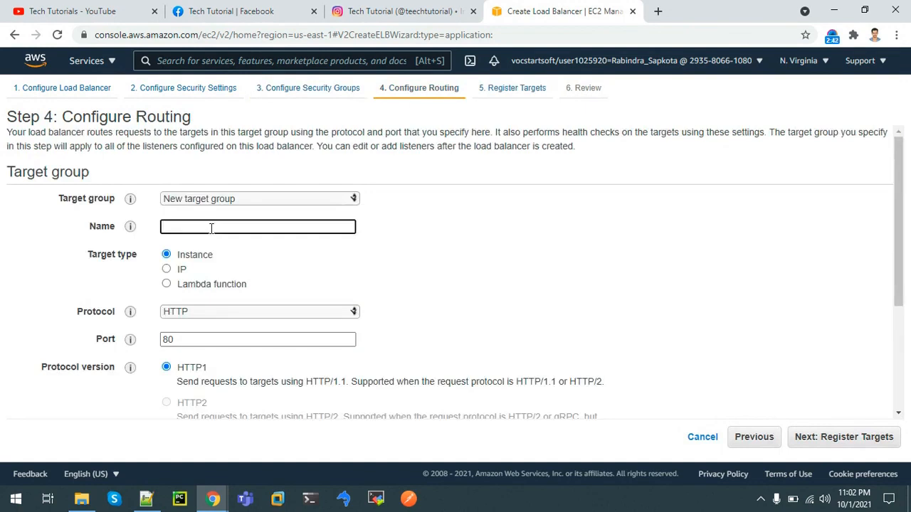
type("LoadBalanc")
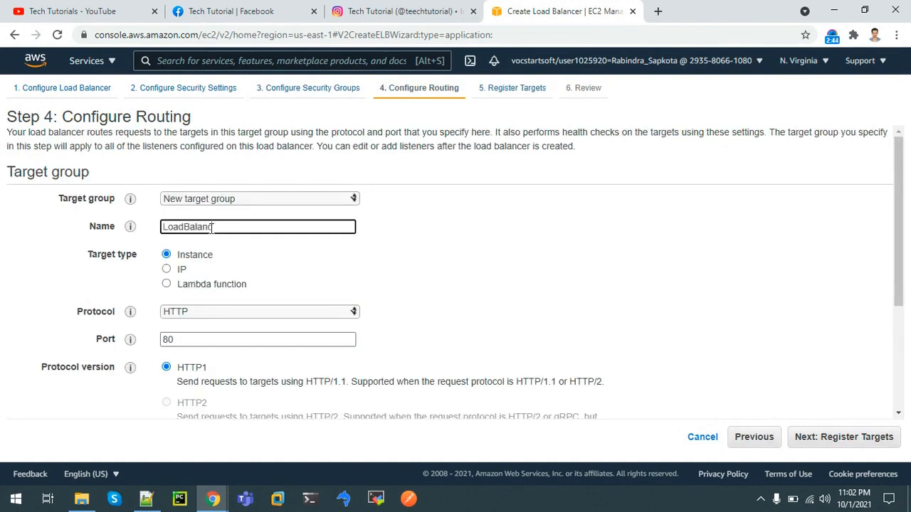
type("erTargetGroup")
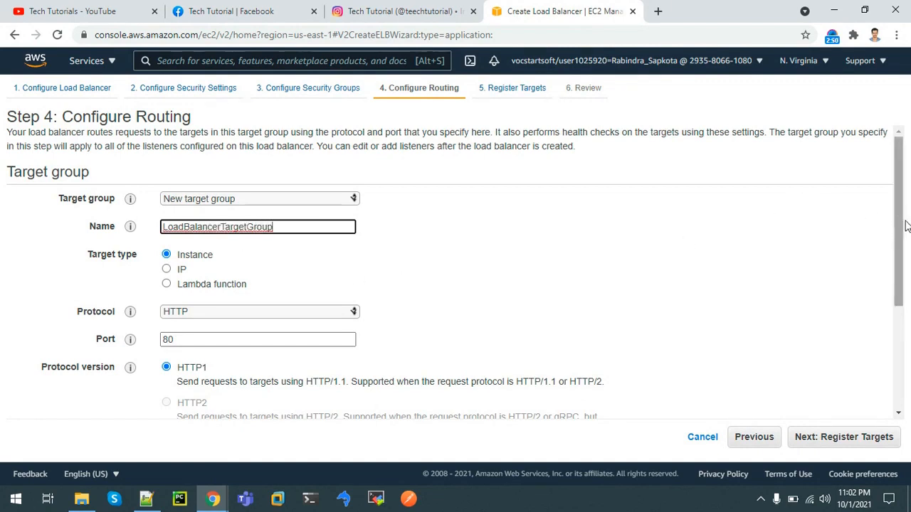
scroll("down", 3)
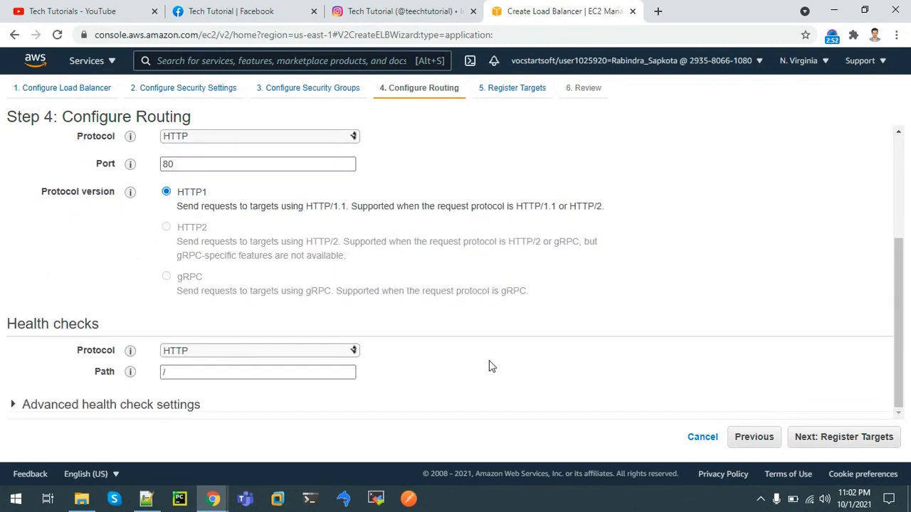
left_click(257, 371)
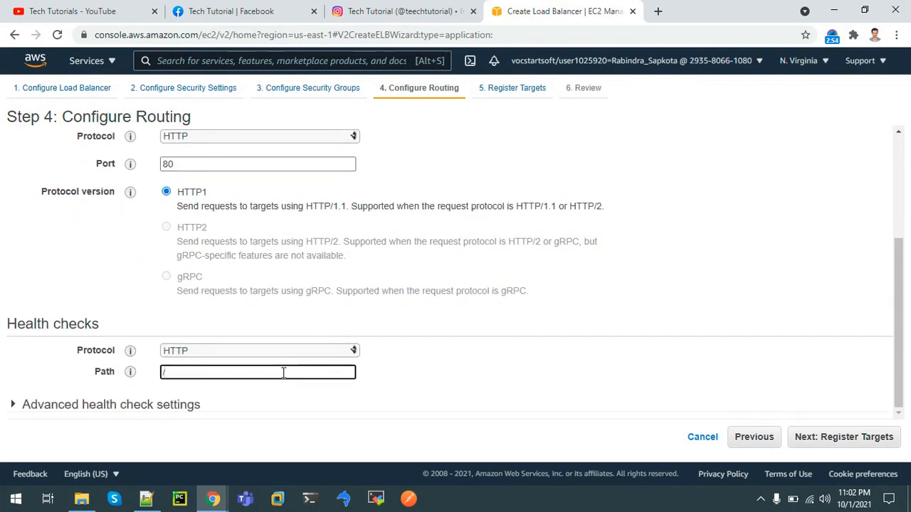
type("index.php")
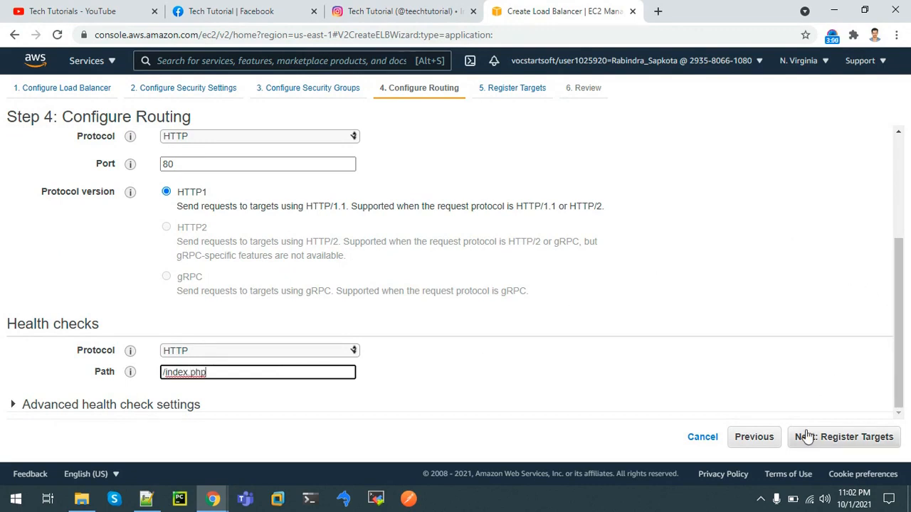
left_click(843, 437)
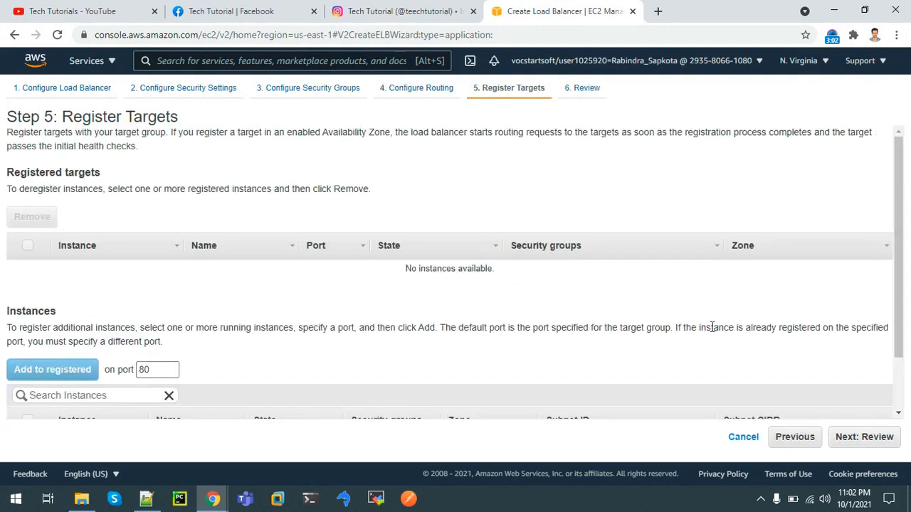
Register WebServer and WebServer2 as port-80 targets and proceed to the load balancer review.
scroll("down", 3)
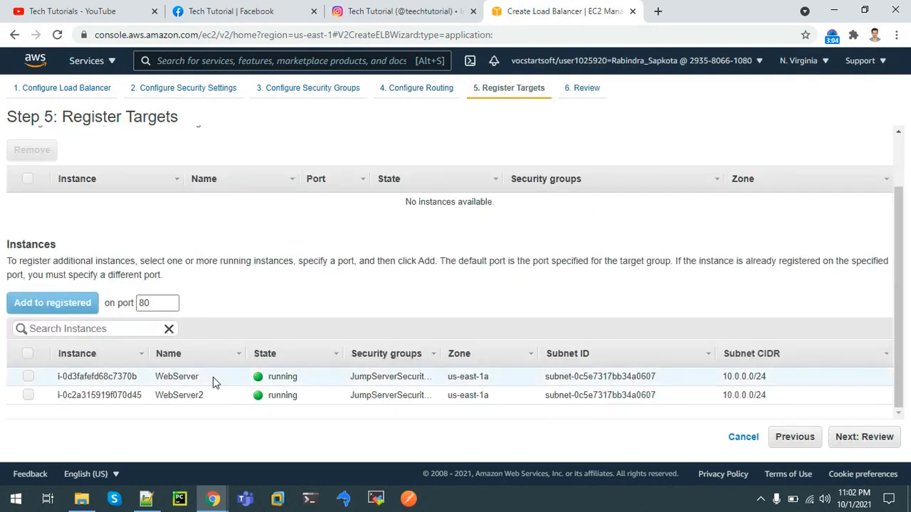
left_click(28, 354)
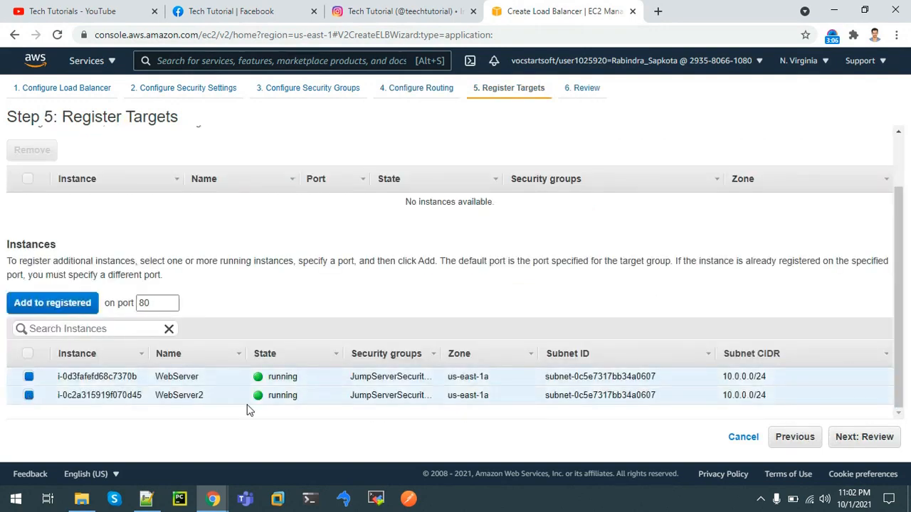
left_click(52, 302)
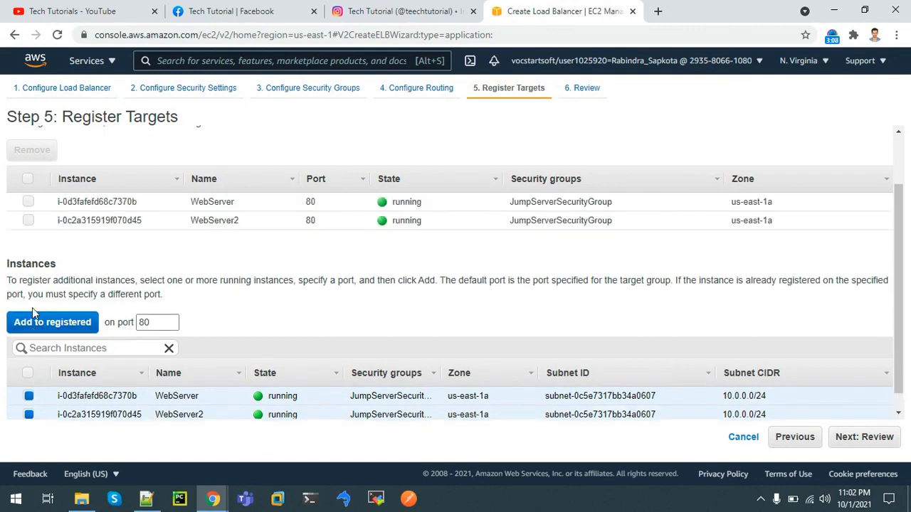
left_click(864, 436)
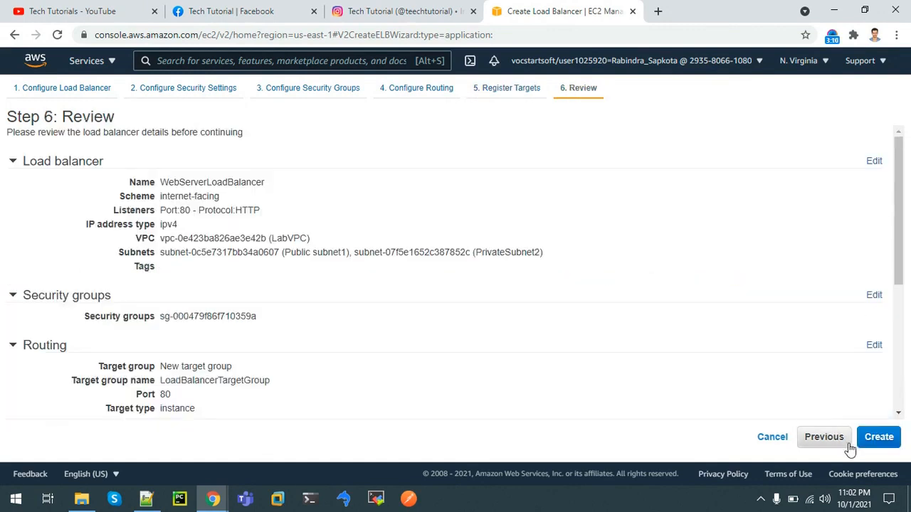
Create WebServerLoadBalancer, confirm it shows Provisioning, then return to the EC2 dashboard.
left_click(879, 437)
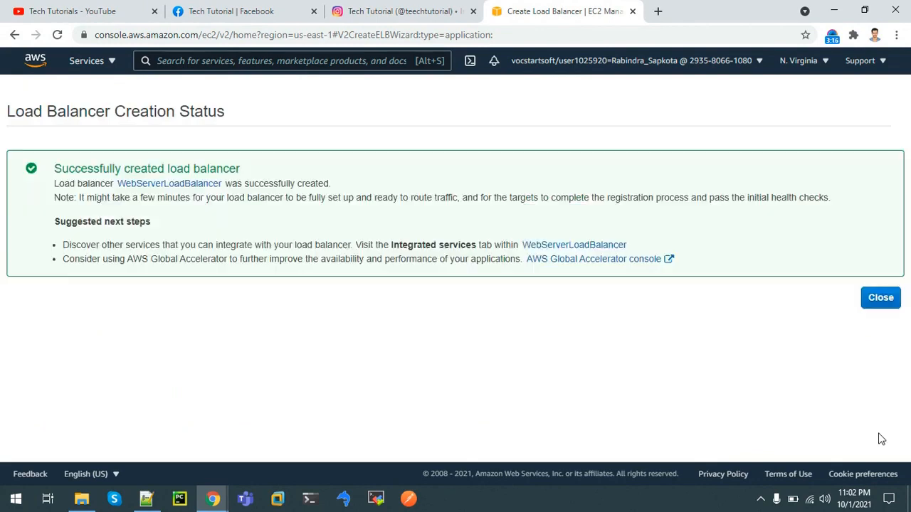
left_click(881, 297)
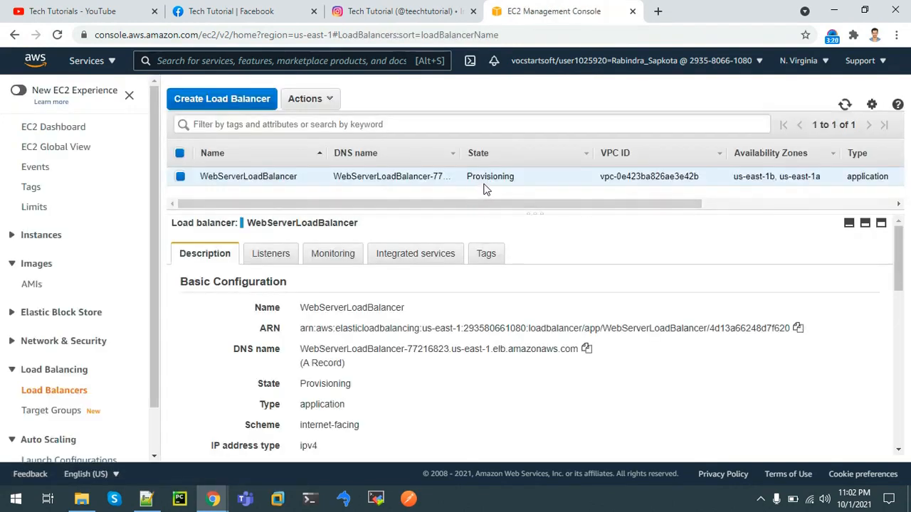
double_click(490, 176)
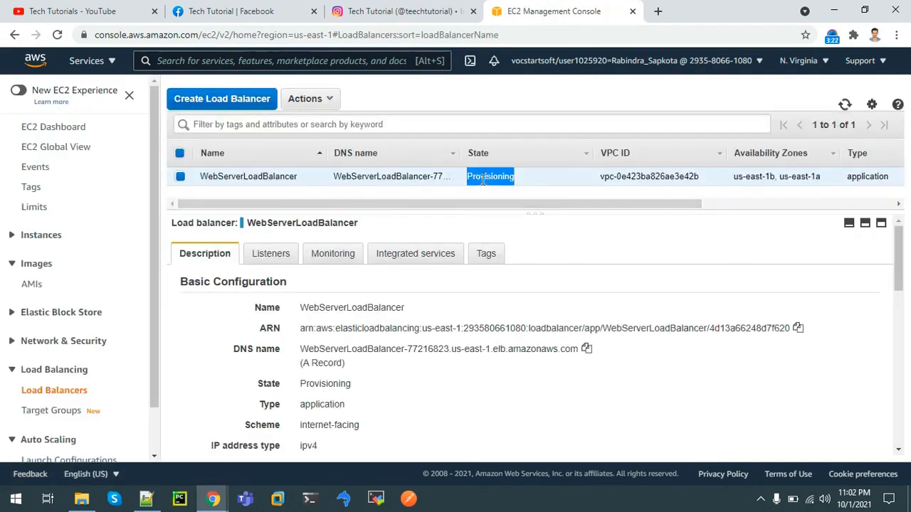
left_click(54, 127)
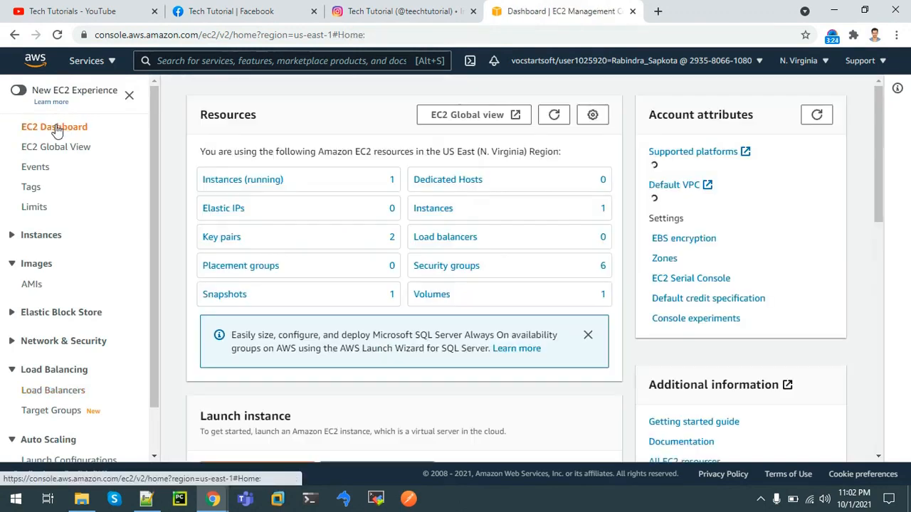
Copy WebServer2's Public IPv4 DNS name from its instance summary into a new browser tab.
left_click(242, 180)
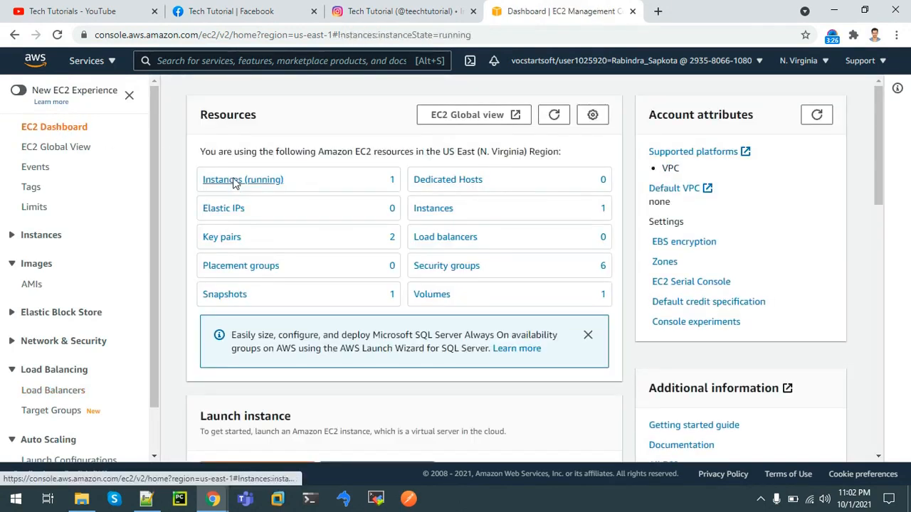
left_click(242, 179)
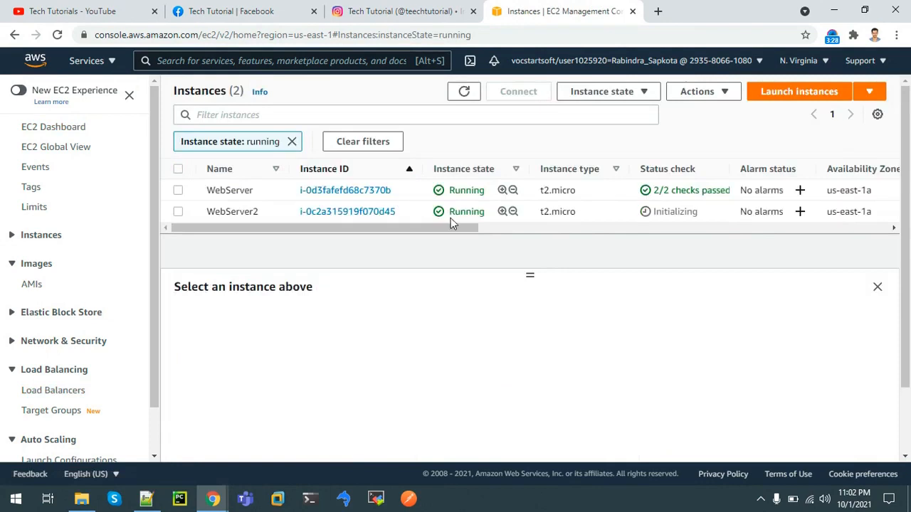
mouse_move(588, 216)
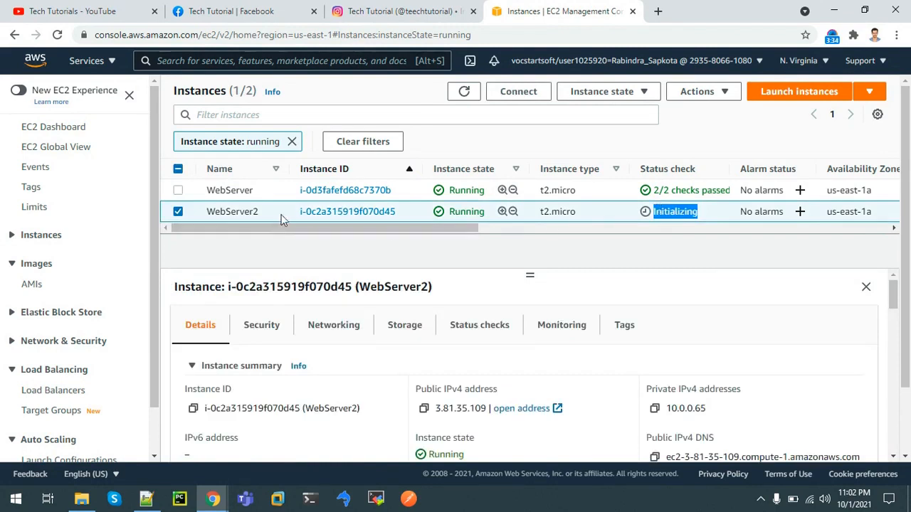
left_click(347, 212)
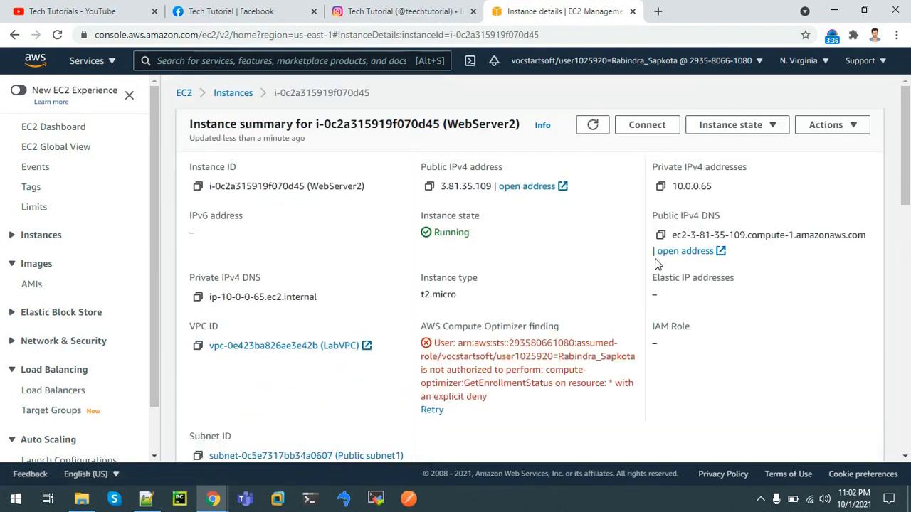
left_click(660, 234)
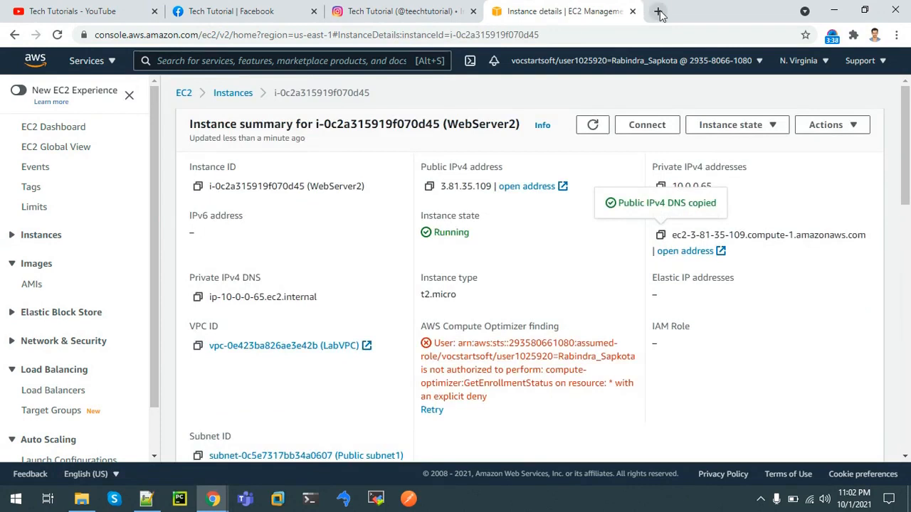
left_click(659, 12)
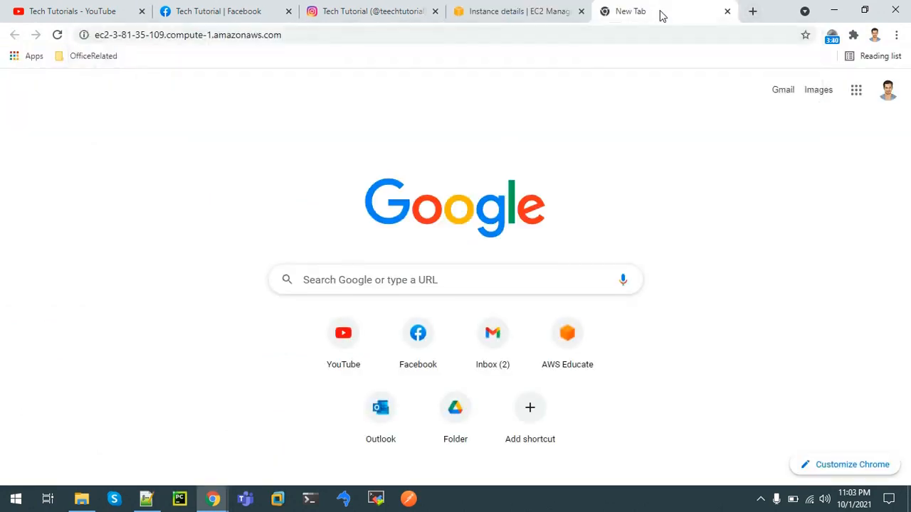
Open WebServer's public DNS in a new tab, showing Hello Guest with IP 10.0.0.228.
left_click(518, 11)
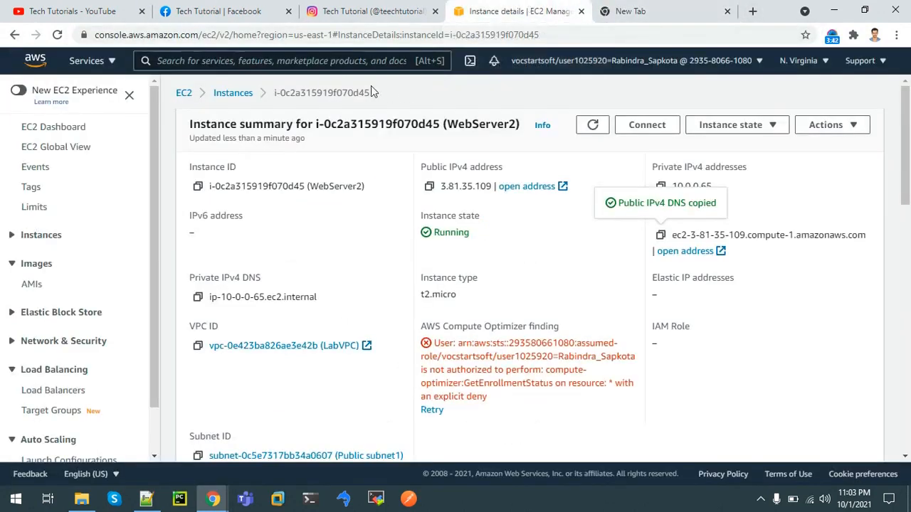
left_click(232, 93)
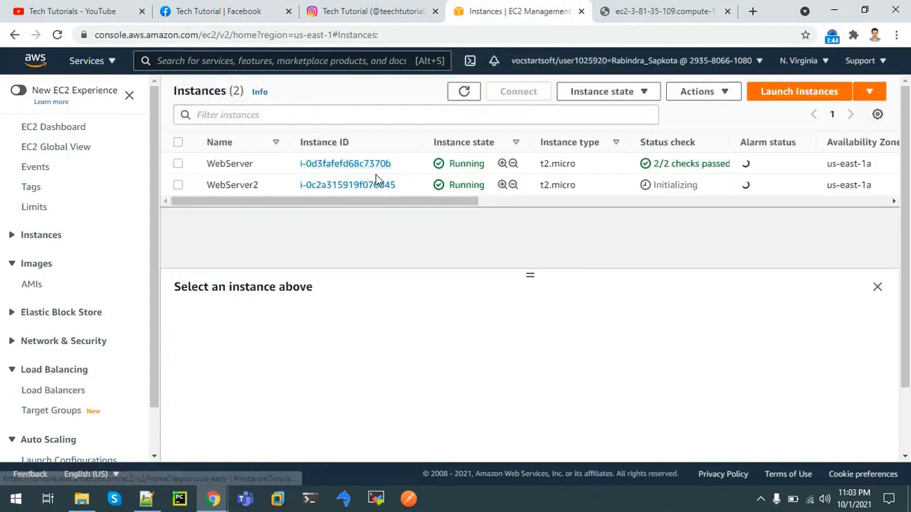
left_click(345, 163)
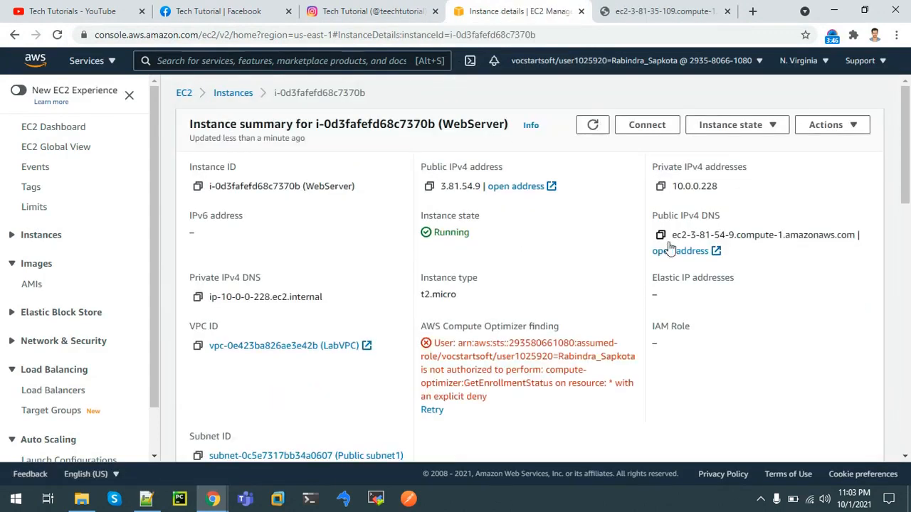
left_click(660, 235)
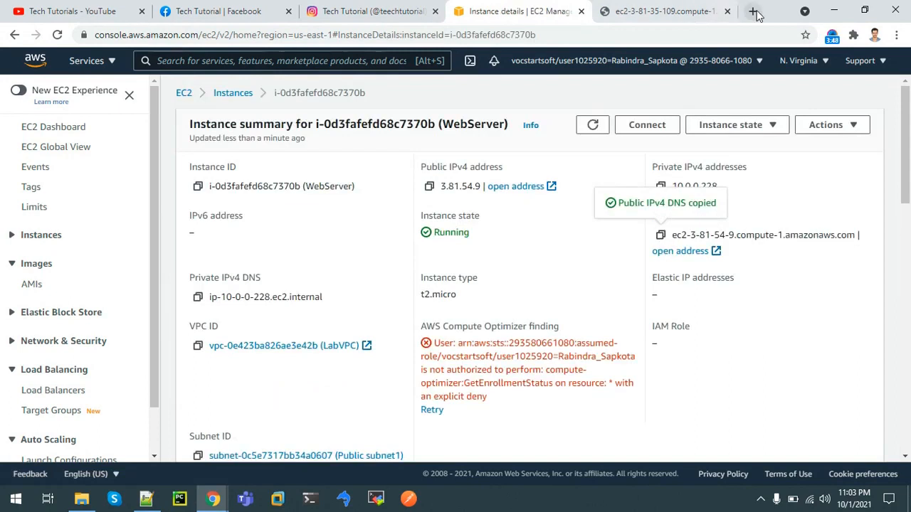
left_click(753, 10)
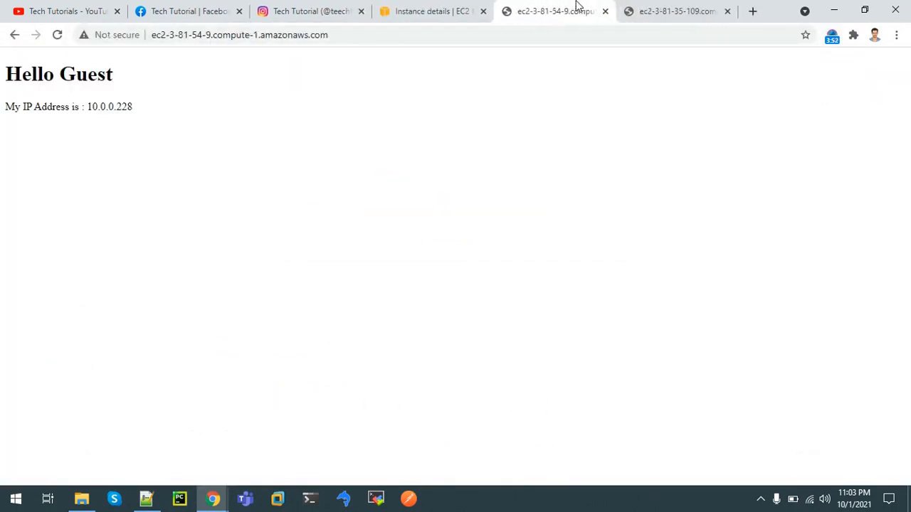
mouse_move(483, 5)
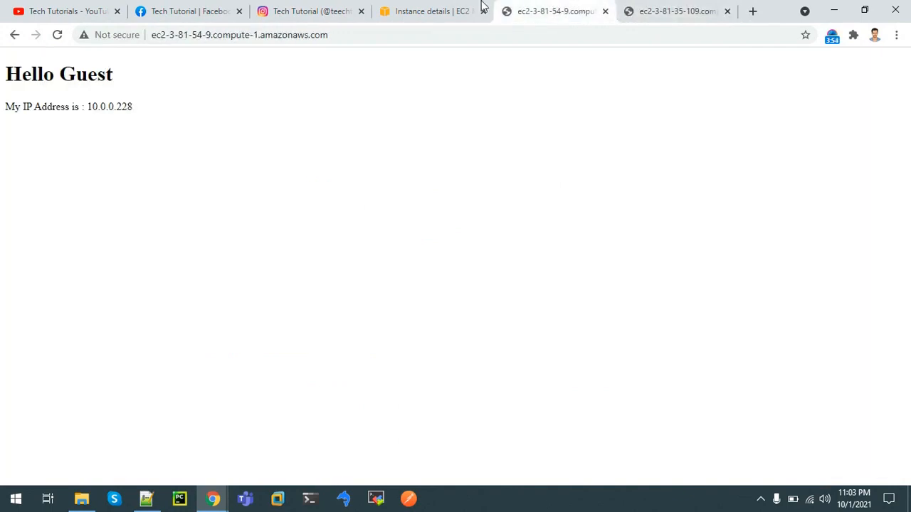
left_click(430, 10)
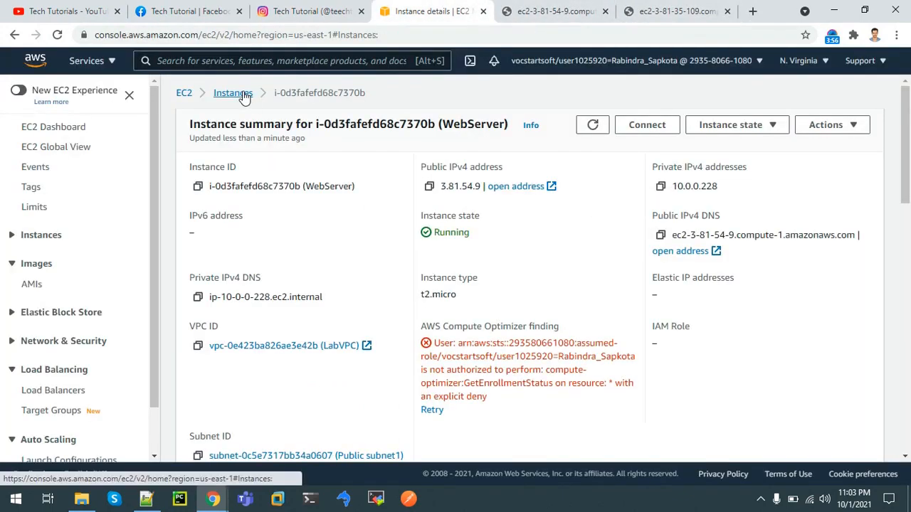
Match each server page's IP to its private address: WebServer2 10.0.0.65, WebServer 10.0.0.228.
left_click(233, 93)
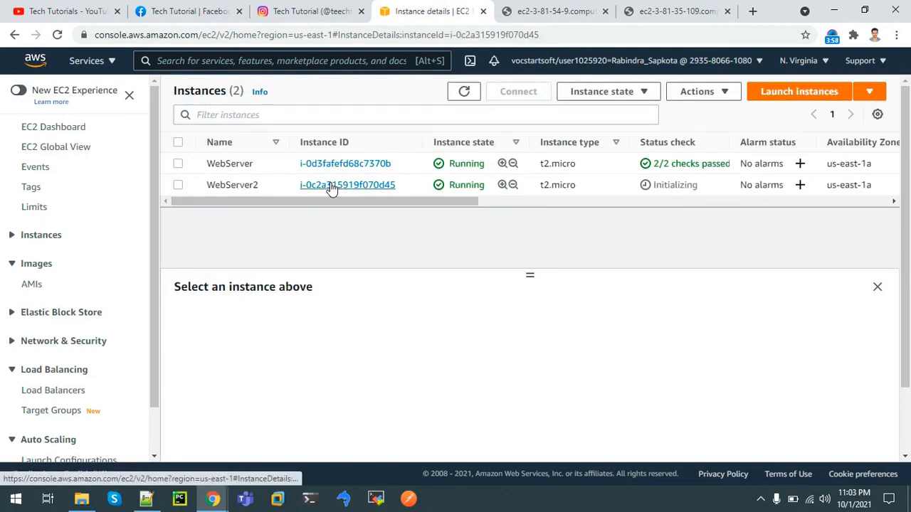
left_click(347, 184)
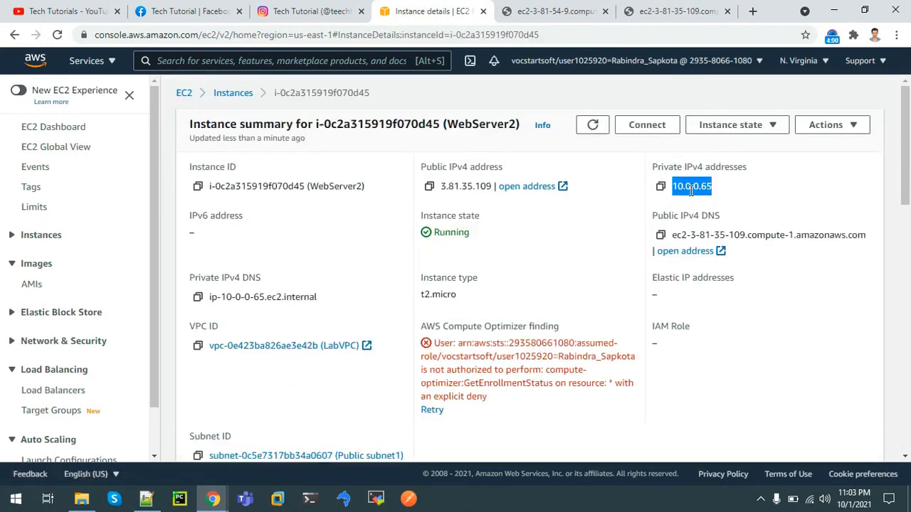
left_click(677, 11)
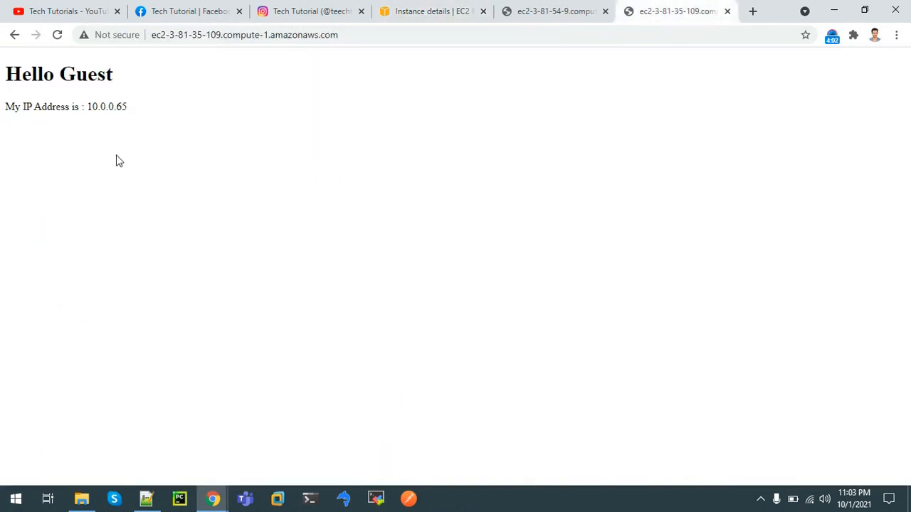
left_click(555, 11)
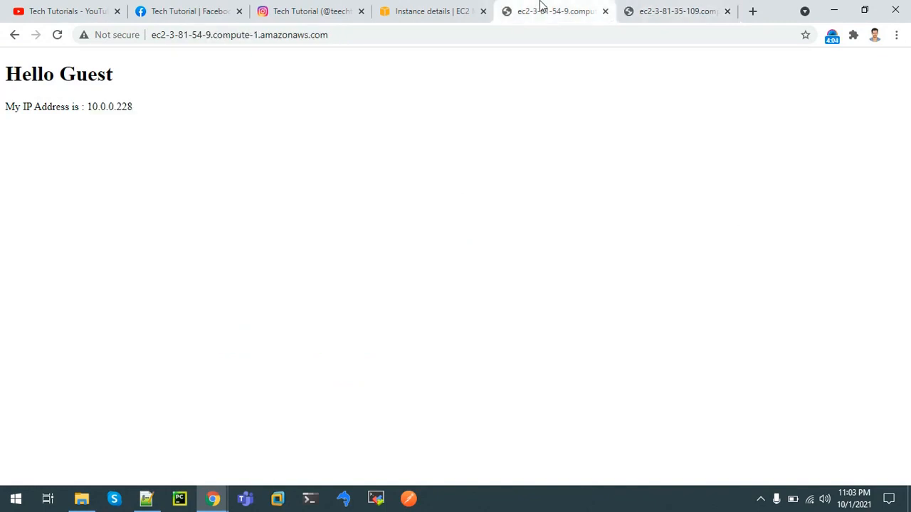
left_click(431, 10)
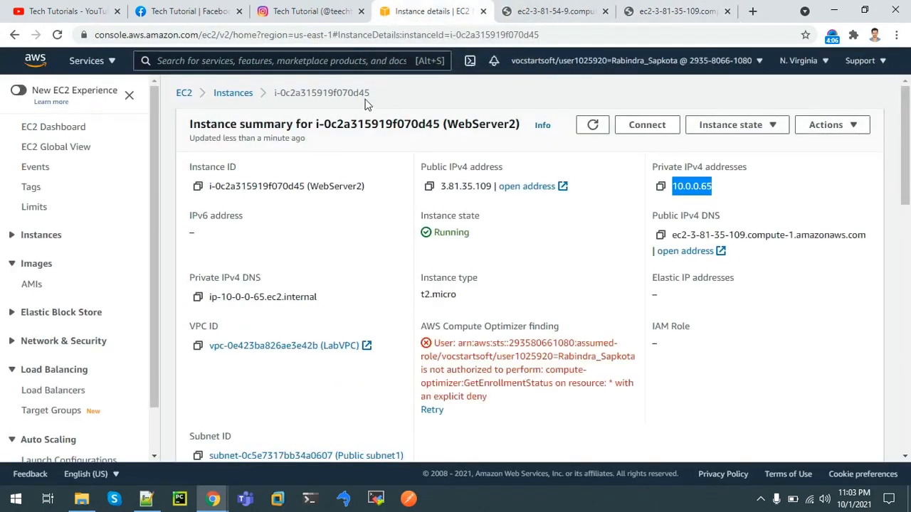
left_click(233, 93)
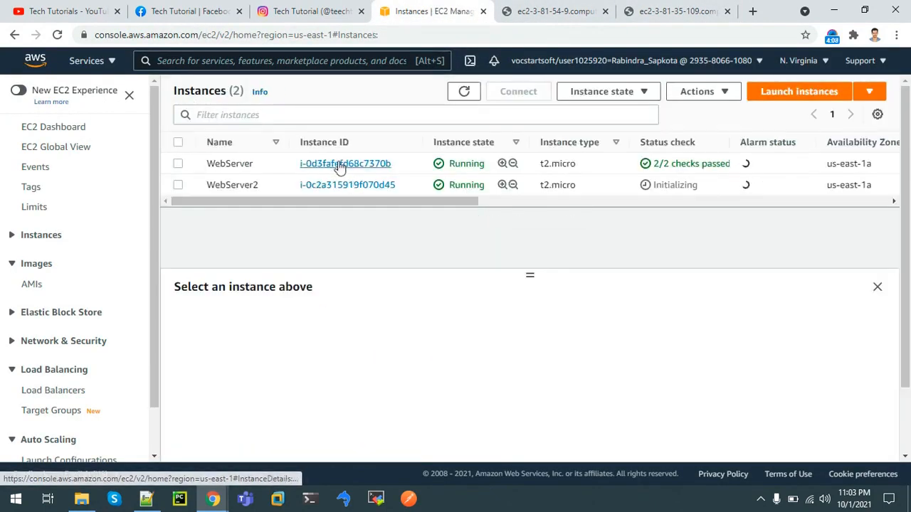
left_click(345, 163)
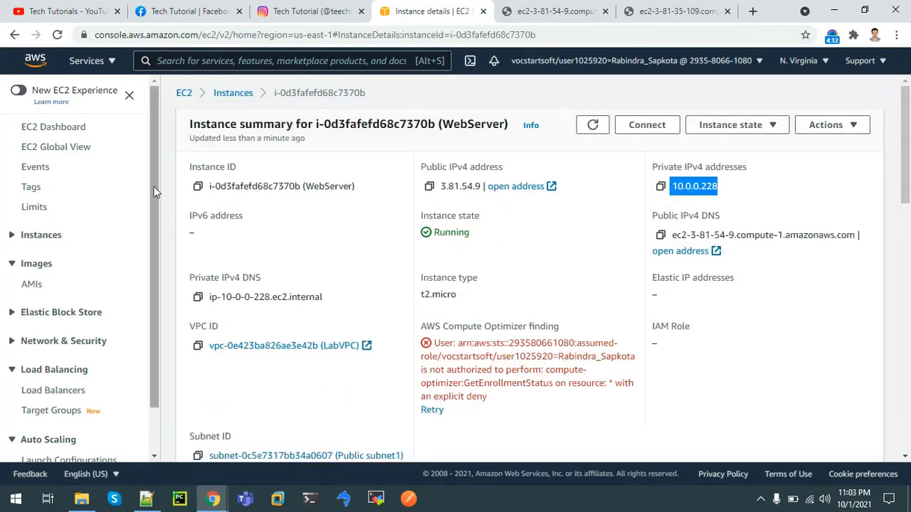
left_click(52, 390)
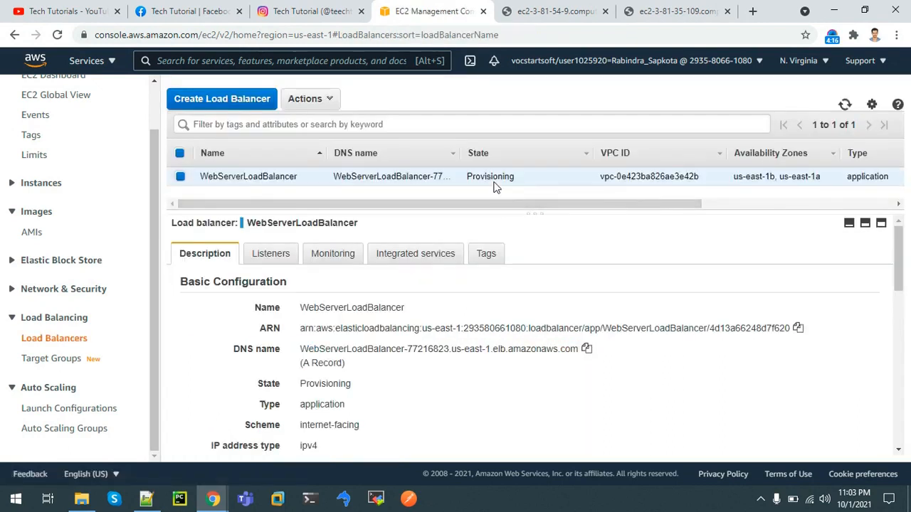
Wait for WebServerLoadBalancer's state to become Active and copy its DNS name.
double_click(490, 177)
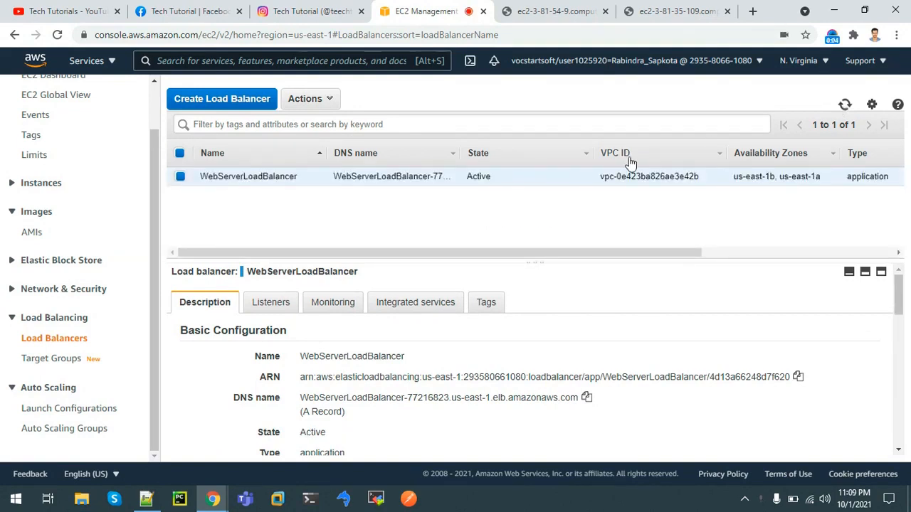
double_click(478, 175)
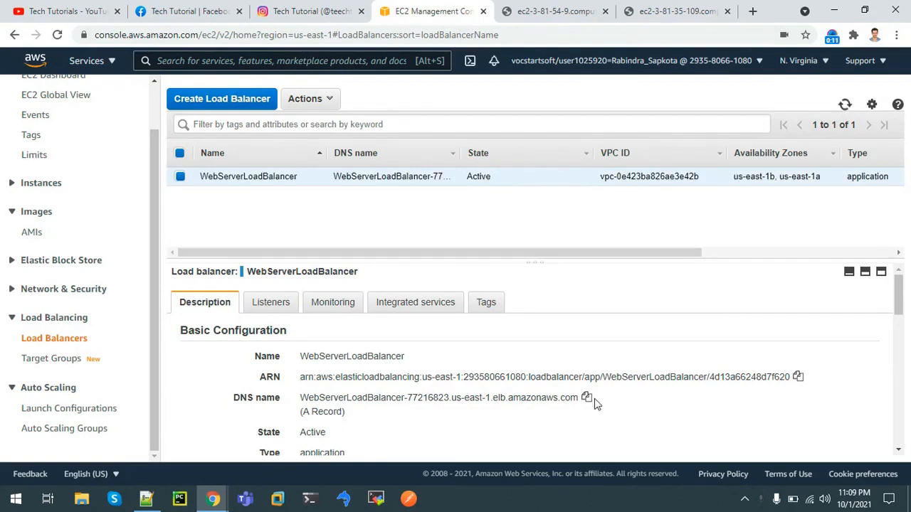
left_click(587, 397)
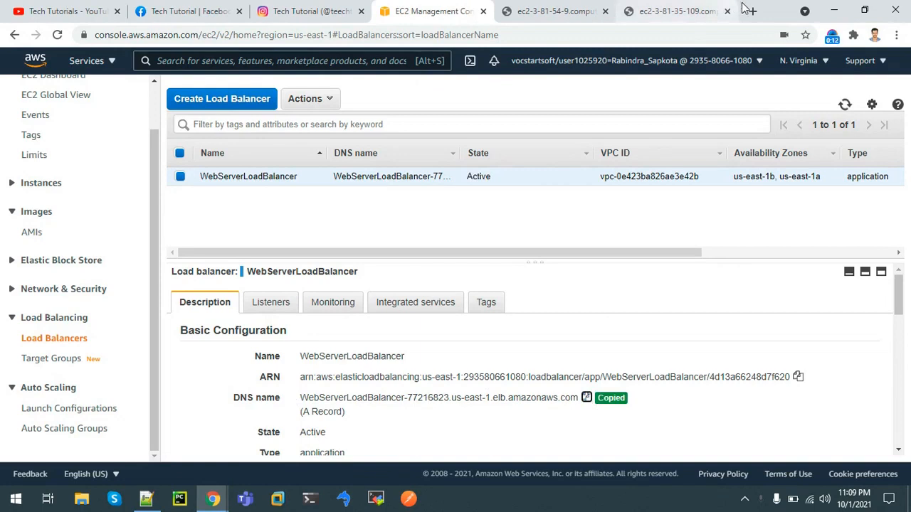
Load the load balancer's DNS name in a new tab and compare it with both server tabs.
left_click(747, 10)
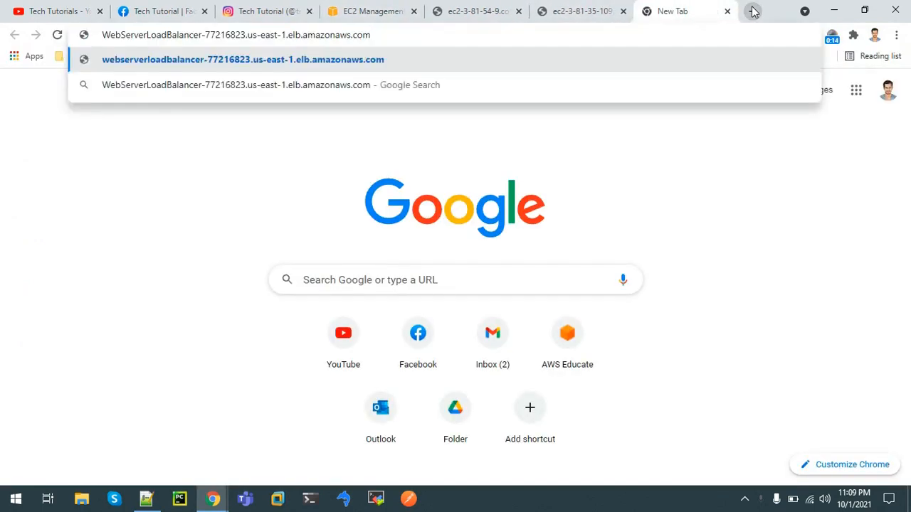
key("Return")
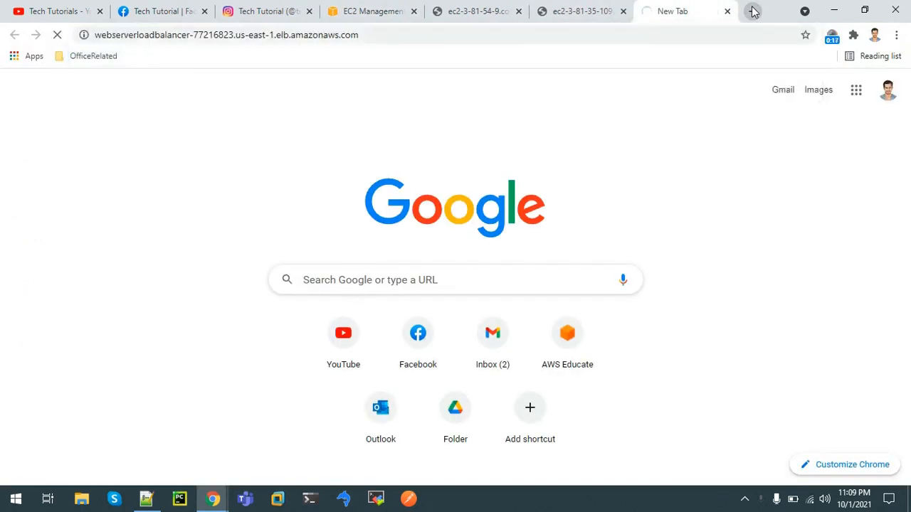
left_click(476, 11)
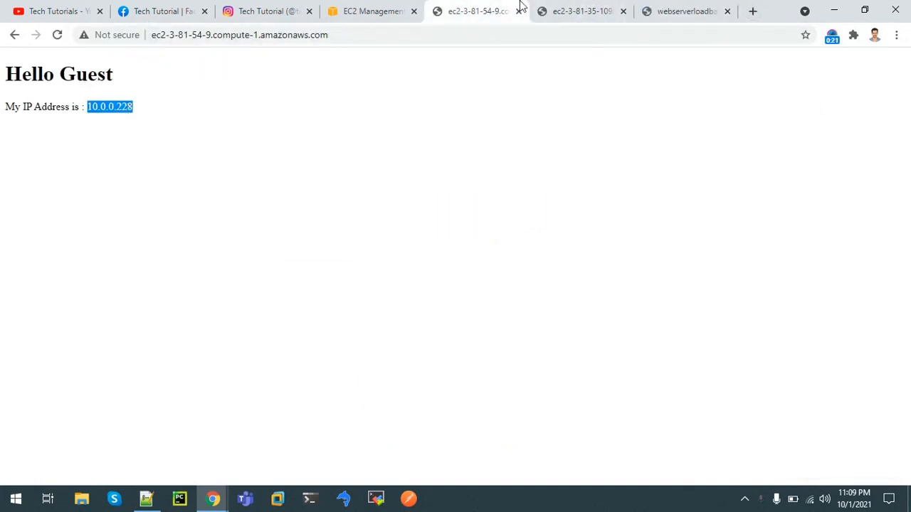
left_click(580, 11)
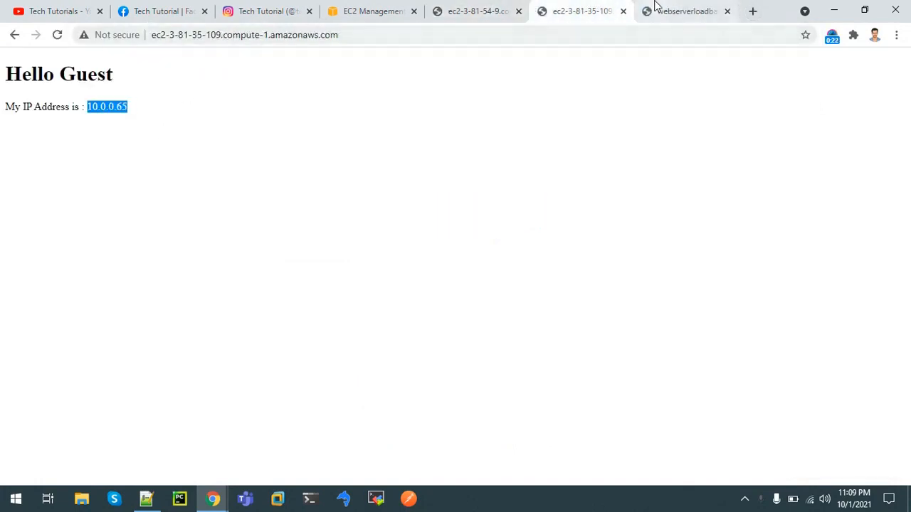
mouse_move(535, 101)
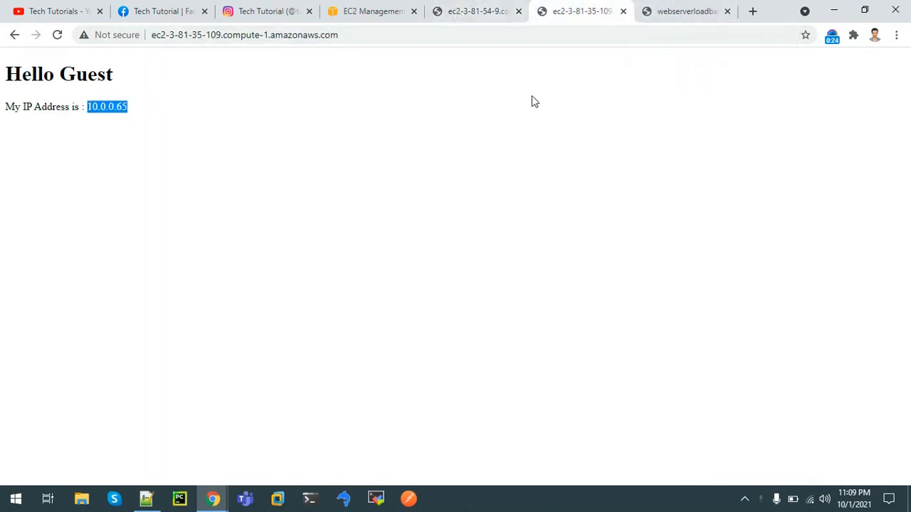
mouse_move(477, 11)
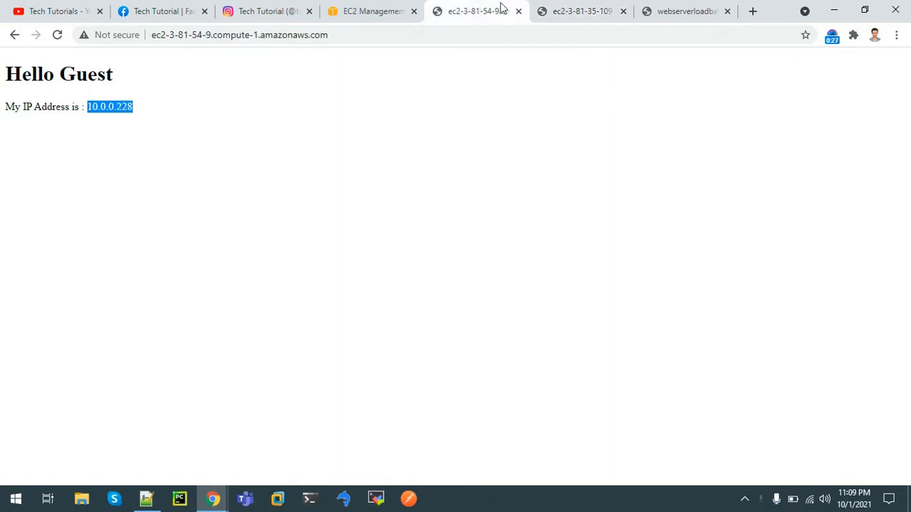
left_click(683, 11)
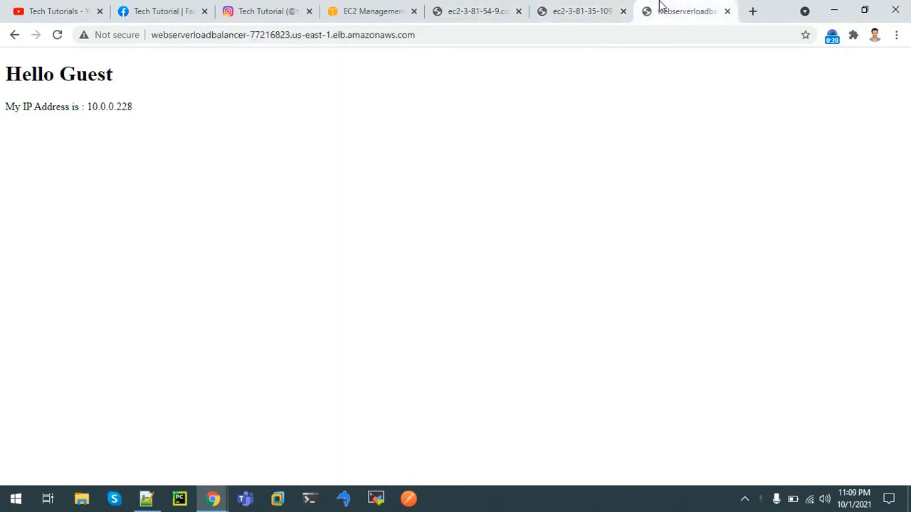
Reload the load balancer page repeatedly, watching the IP alternate between 10.0.0.228 and 10.0.0.65.
left_click(57, 35)
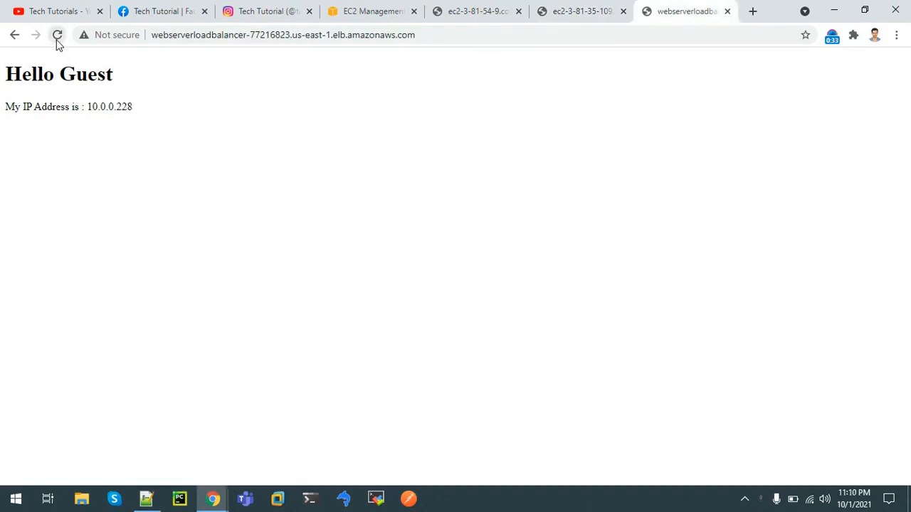
left_click(57, 35)
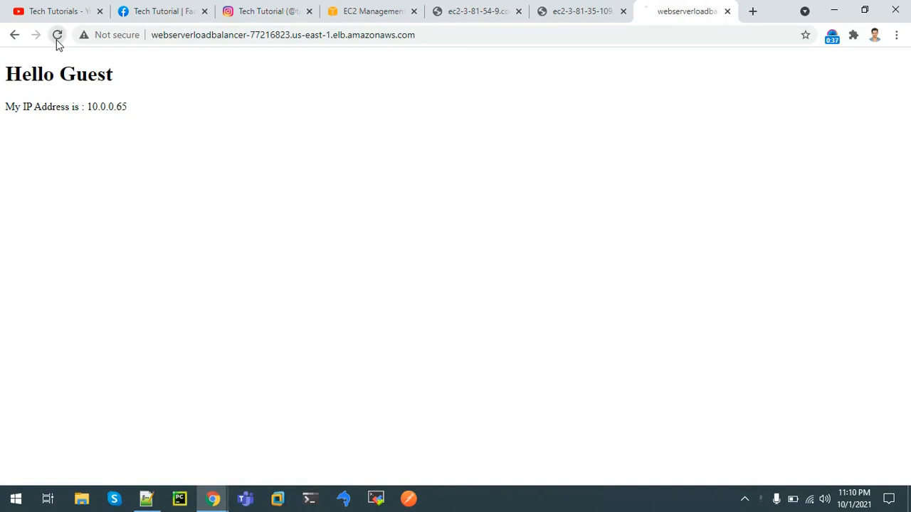
left_click(58, 34)
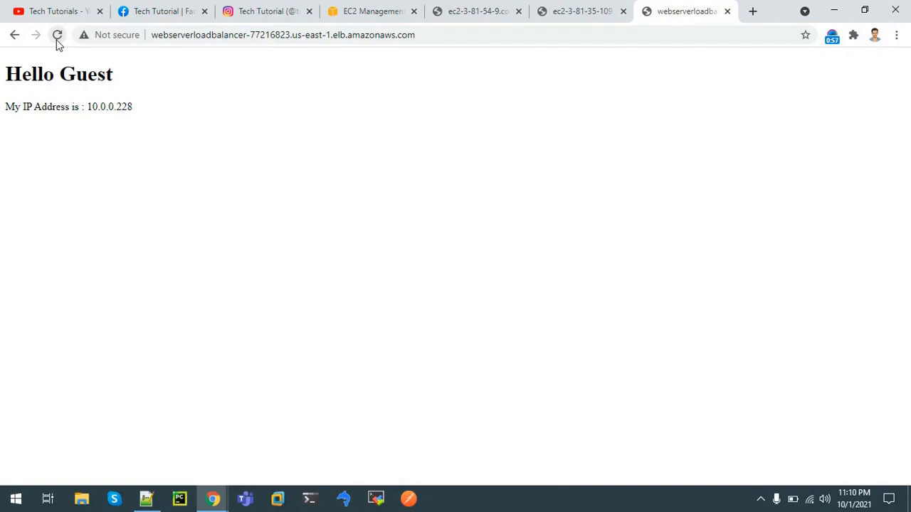
left_click(370, 10)
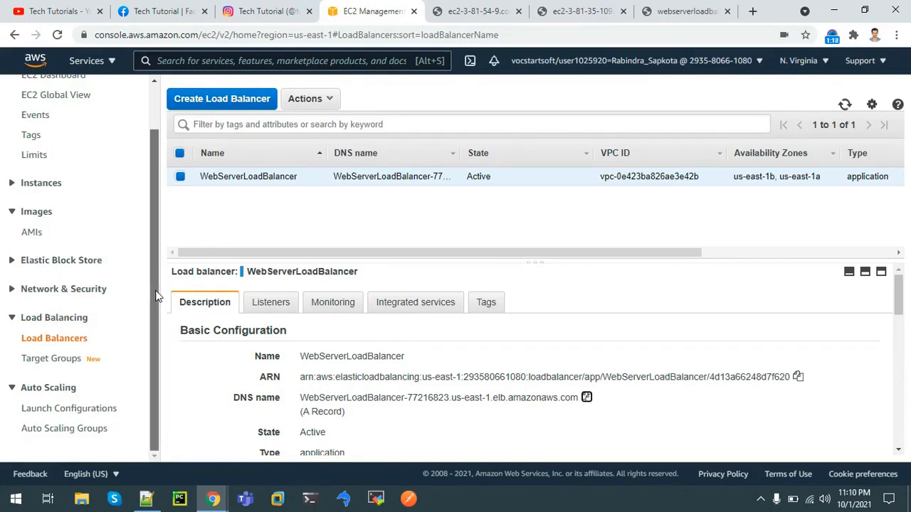
mouse_move(54, 338)
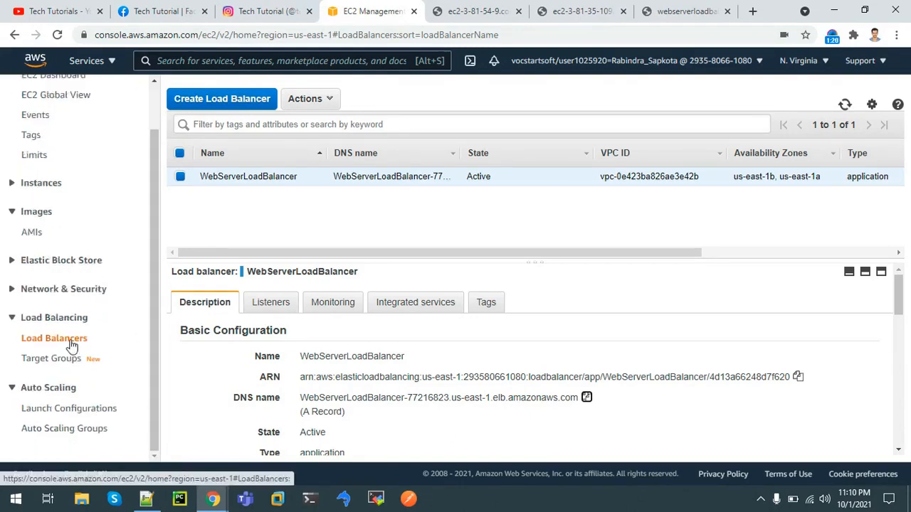
Delete WebServerLoadBalancer through Actions > Delete, then view the Target Groups list.
left_click(310, 98)
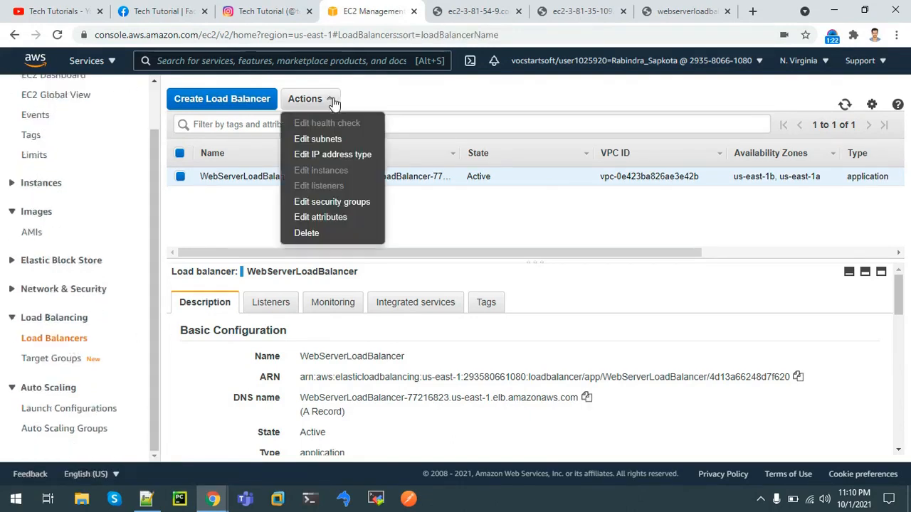
left_click(306, 233)
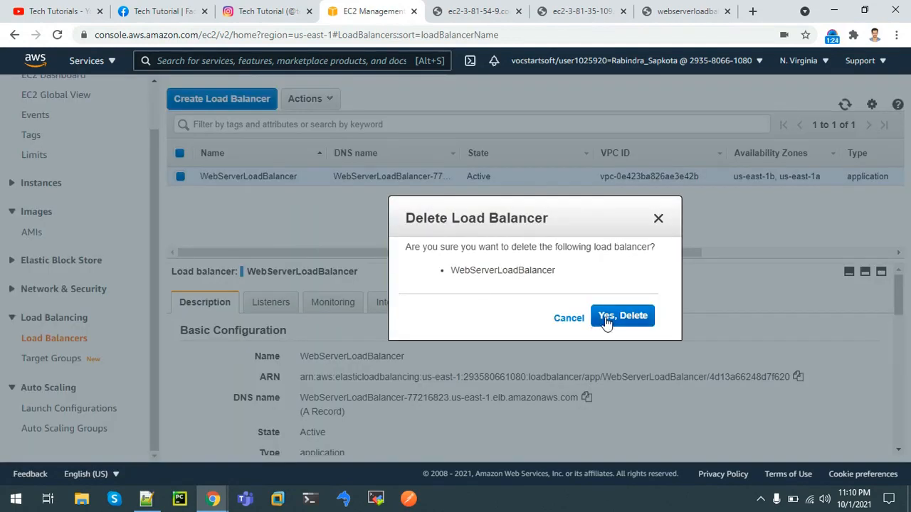
left_click(622, 315)
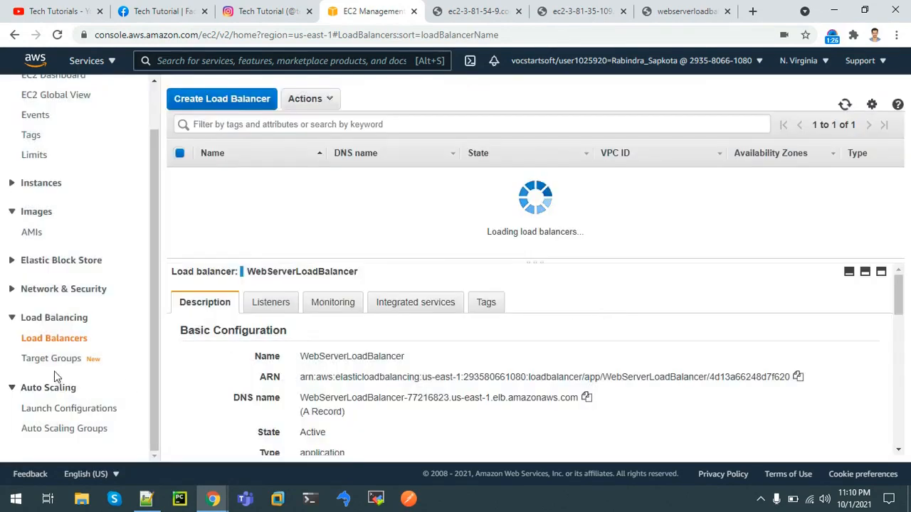
left_click(52, 358)
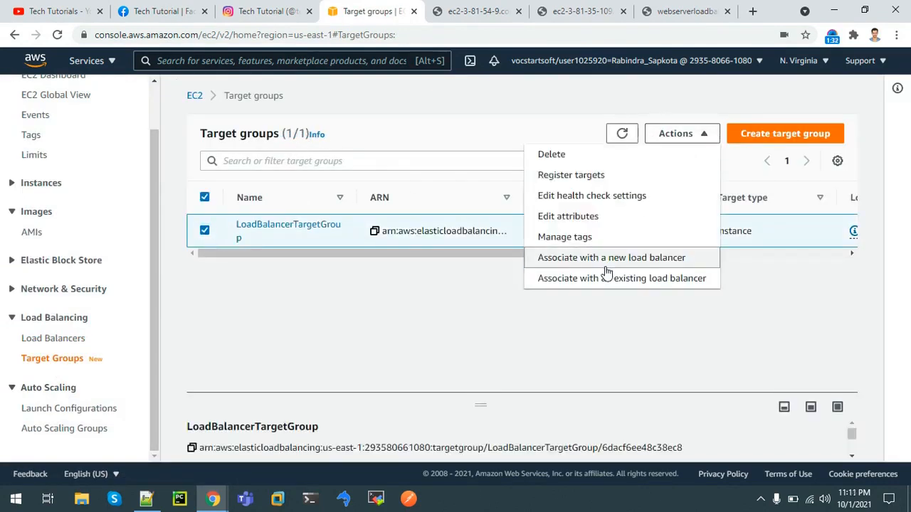
Delete LoadBalancerTargetGroup and return to the EC2 dashboard showing zero load balancers.
left_click(551, 154)
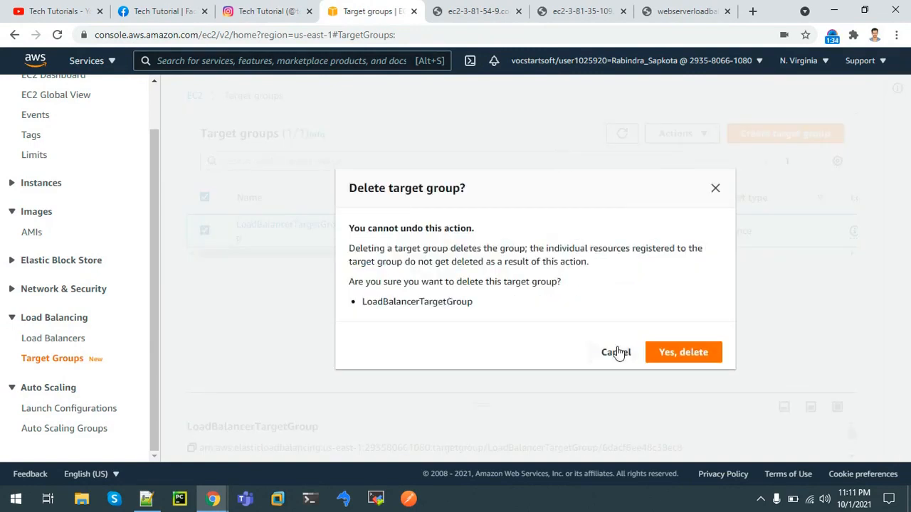
left_click(682, 353)
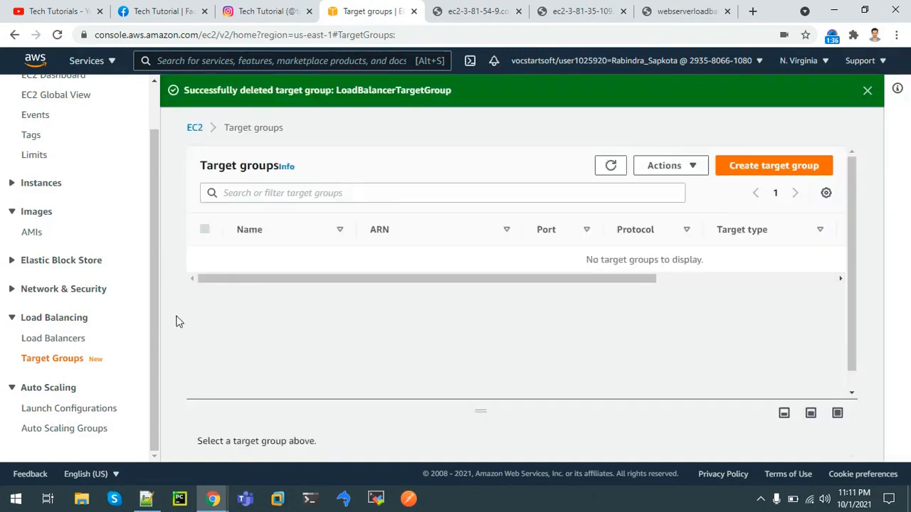
scroll("up", 3)
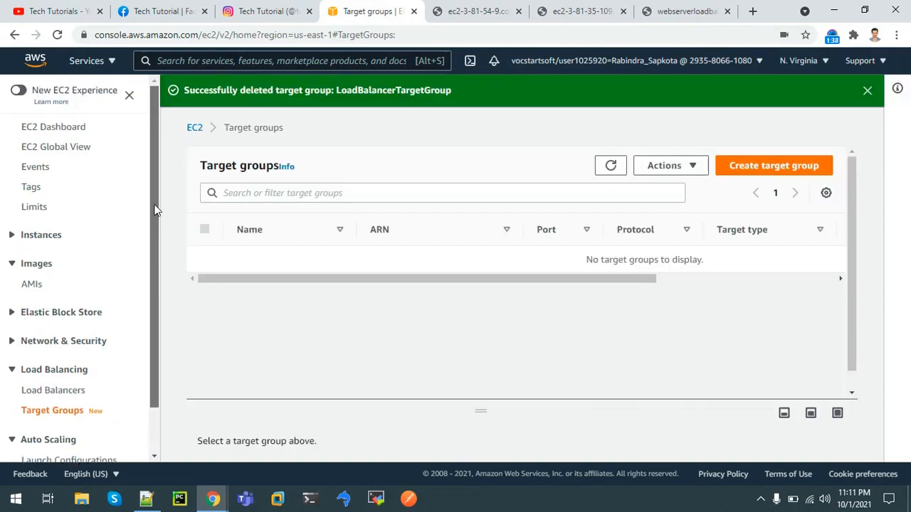
left_click(55, 126)
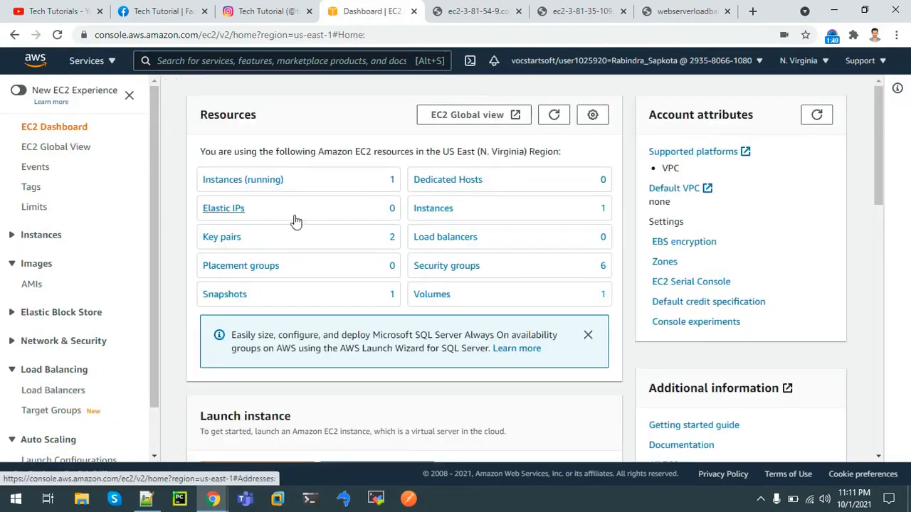
Terminate the WebServer and WebServer2 instances and return to the EC2 Dashboard.
left_click(243, 179)
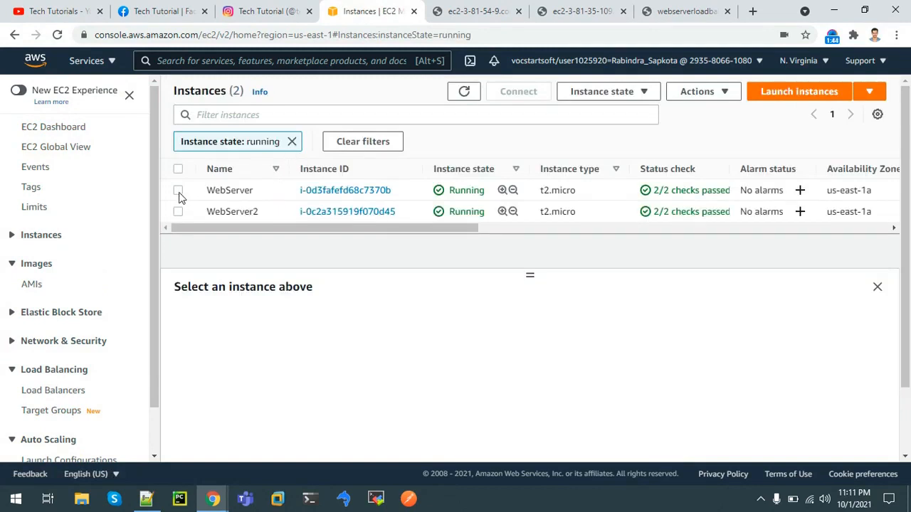
left_click(178, 169)
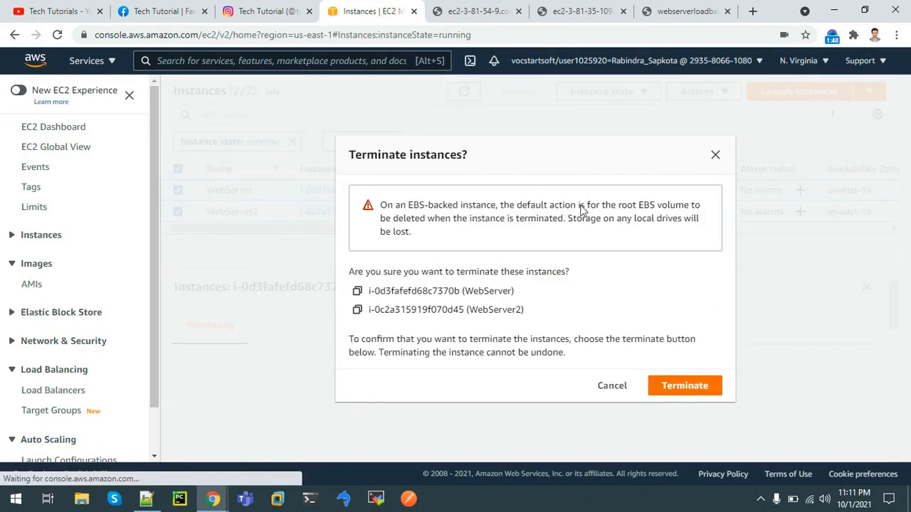
left_click(684, 385)
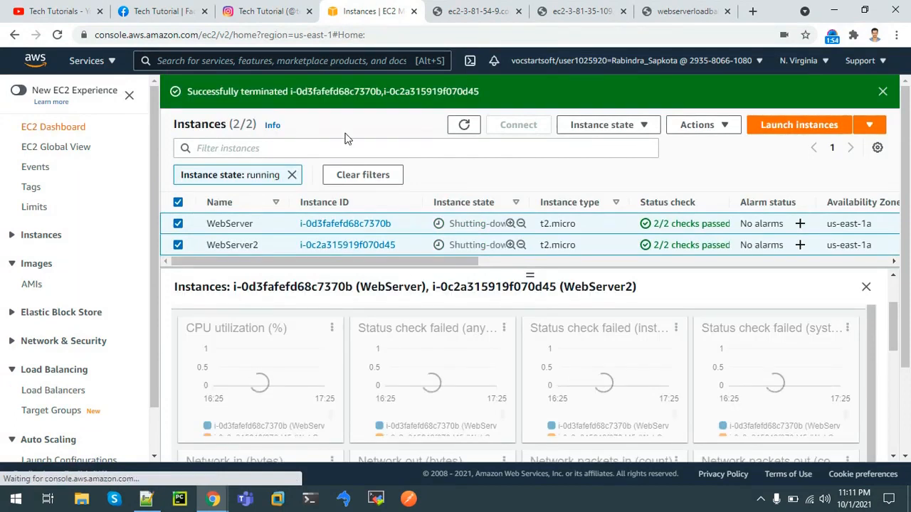
left_click(54, 127)
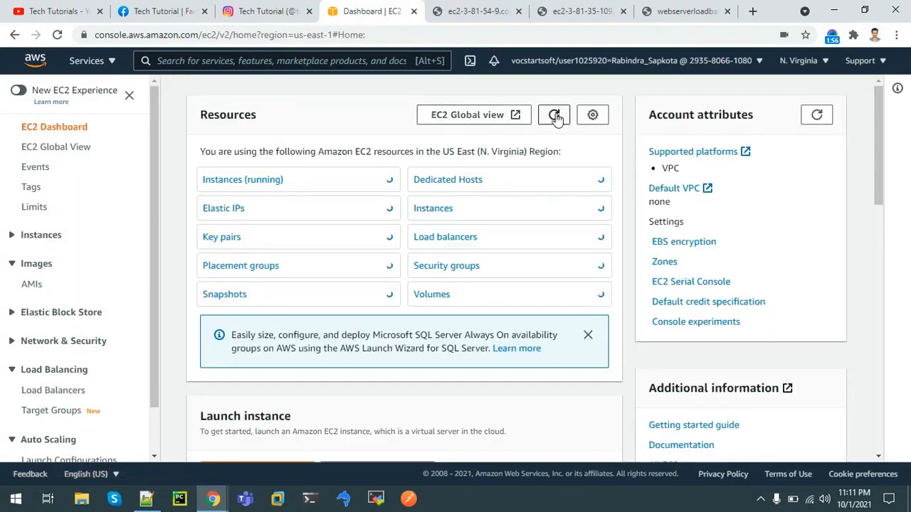
Refresh the dashboard resource counts and view the remaining WebServer volumes.
left_click(554, 114)
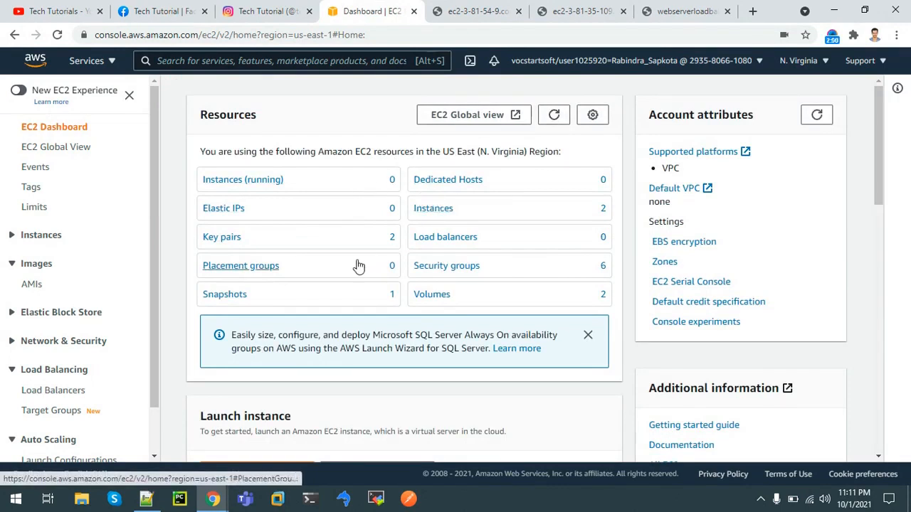
mouse_move(432, 294)
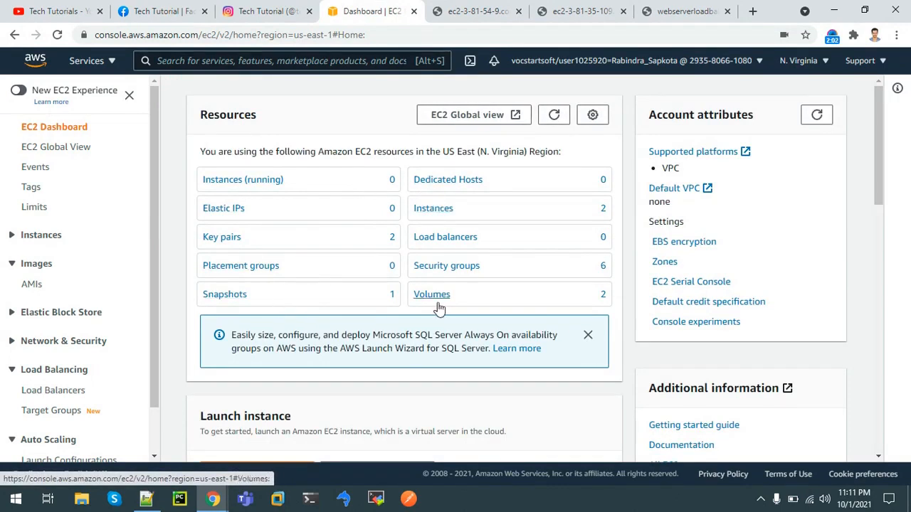
left_click(431, 294)
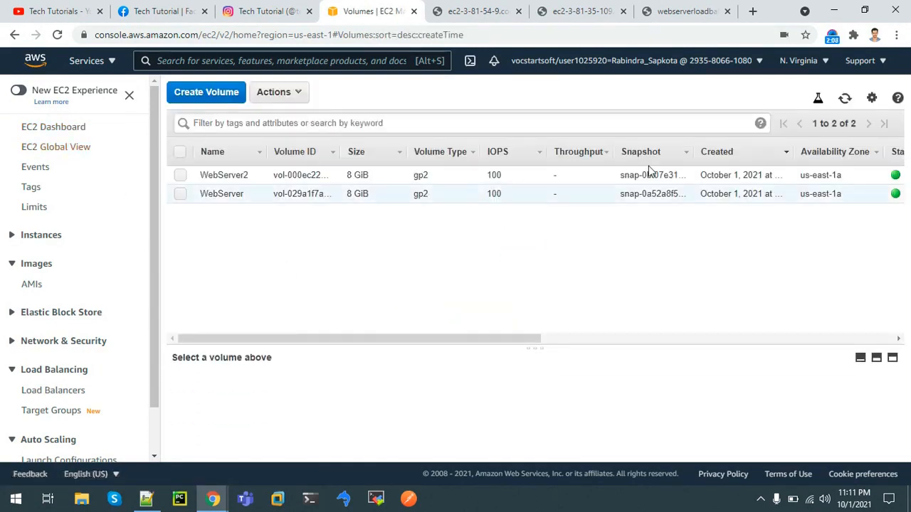
Refresh the volumes list, select both WebServer volumes and request Detach Volumes.
left_click(844, 98)
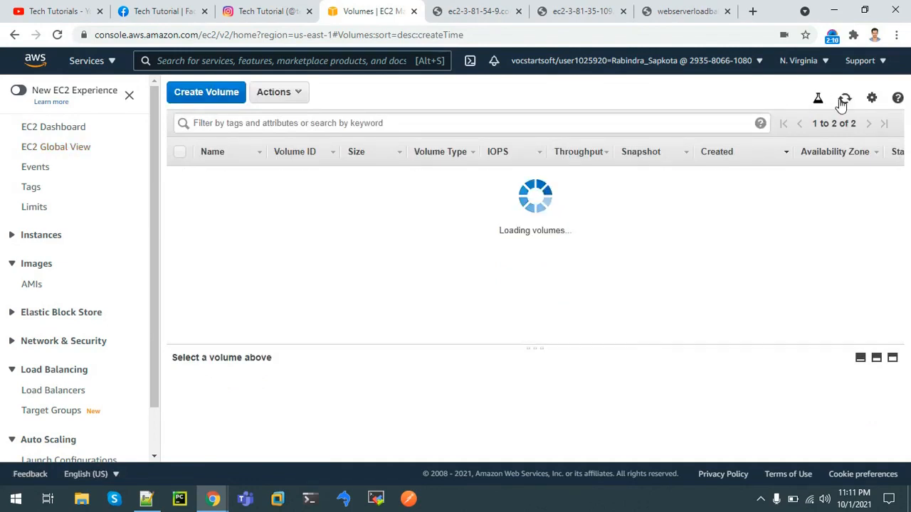
left_click(844, 98)
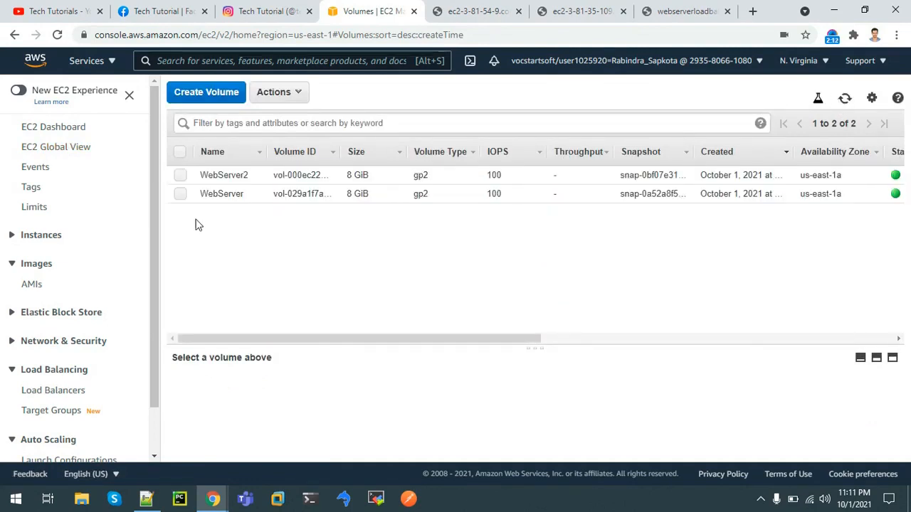
left_click(180, 152)
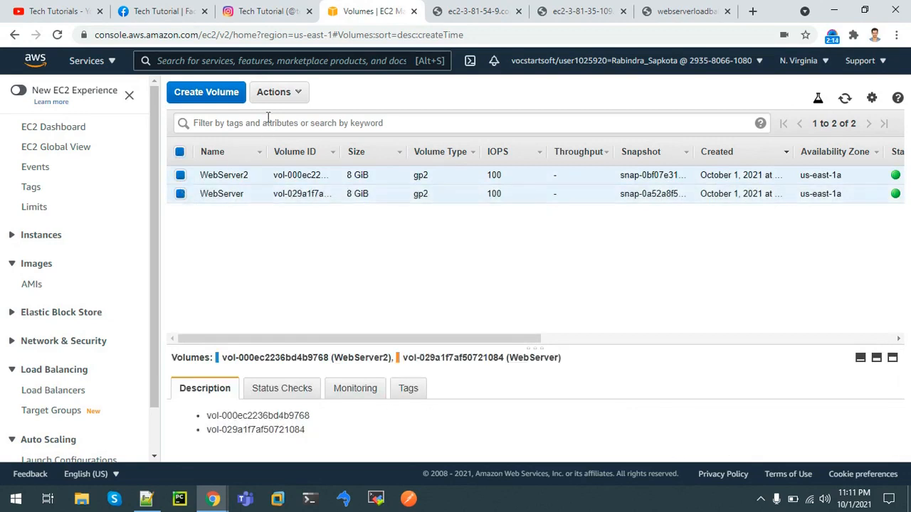
left_click(279, 91)
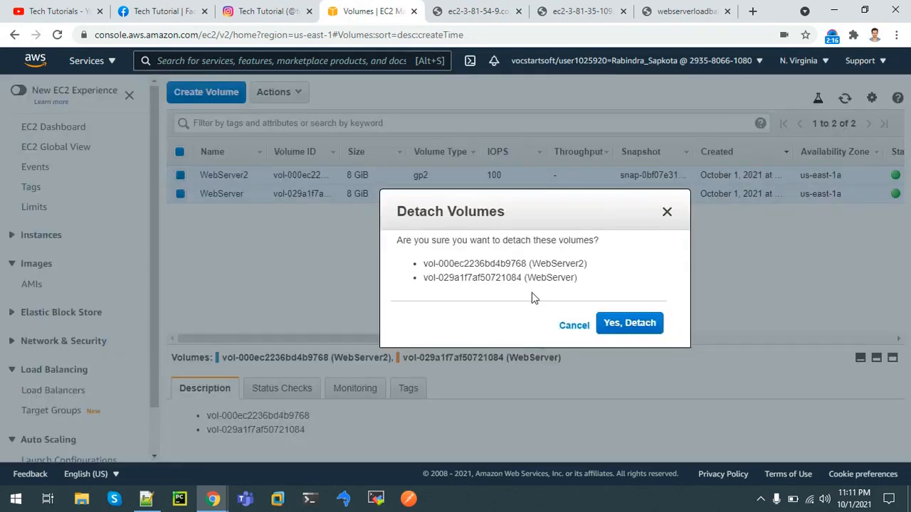
Confirm detaching, dismiss the already-available error and return to the EC2 Dashboard.
left_click(629, 323)
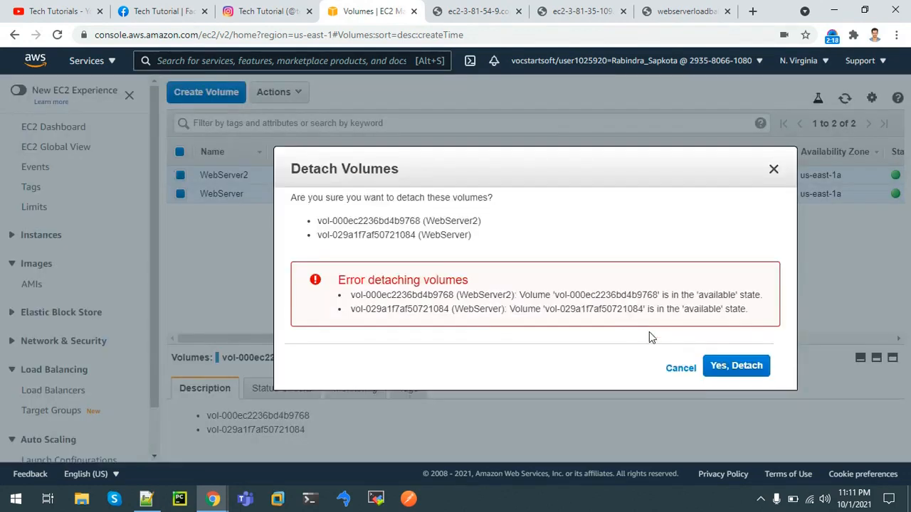
left_click(680, 368)
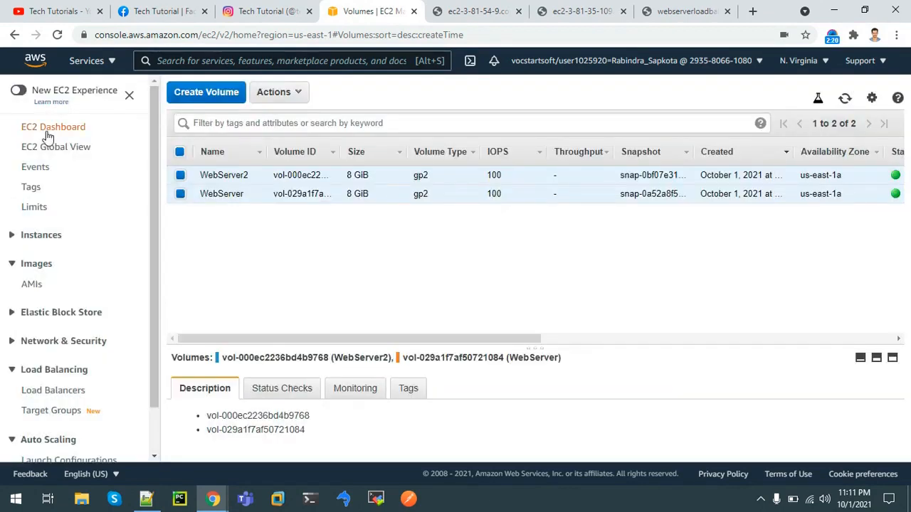
left_click(54, 126)
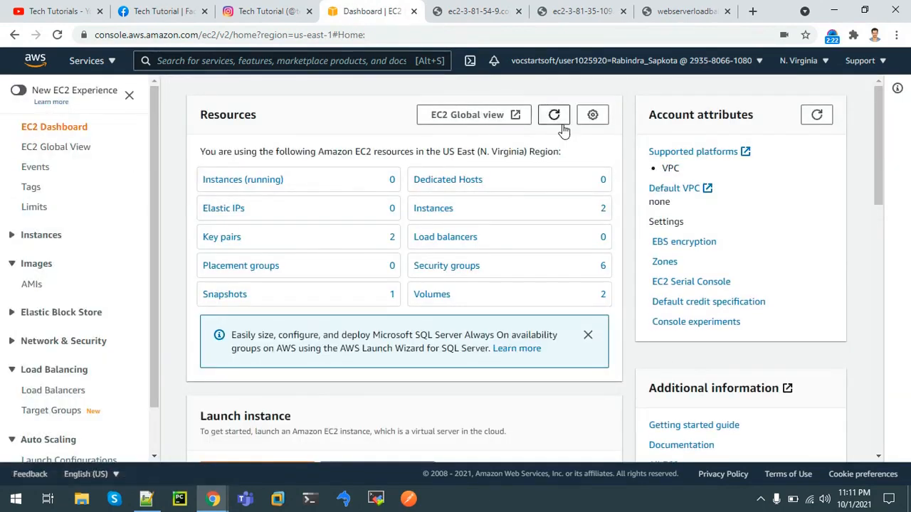
Refresh the dashboard counts and check the Instances page before returning.
left_click(554, 114)
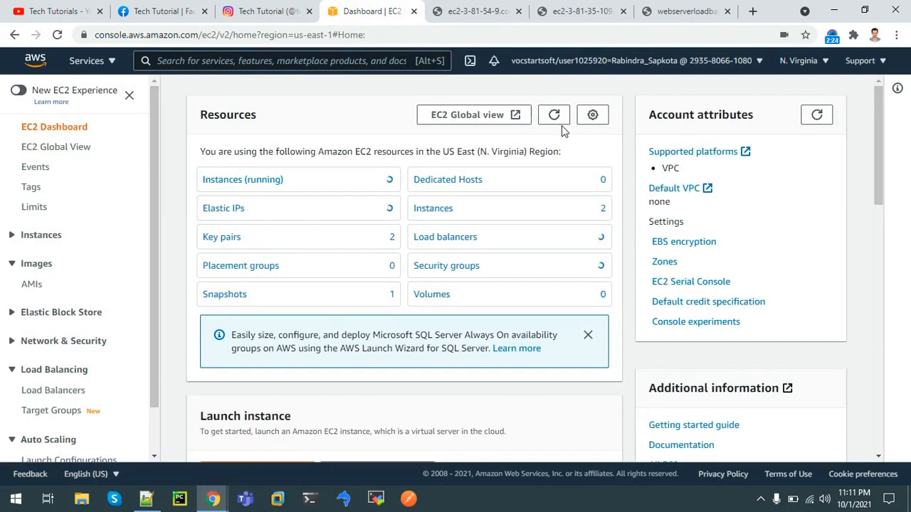
left_click(242, 179)
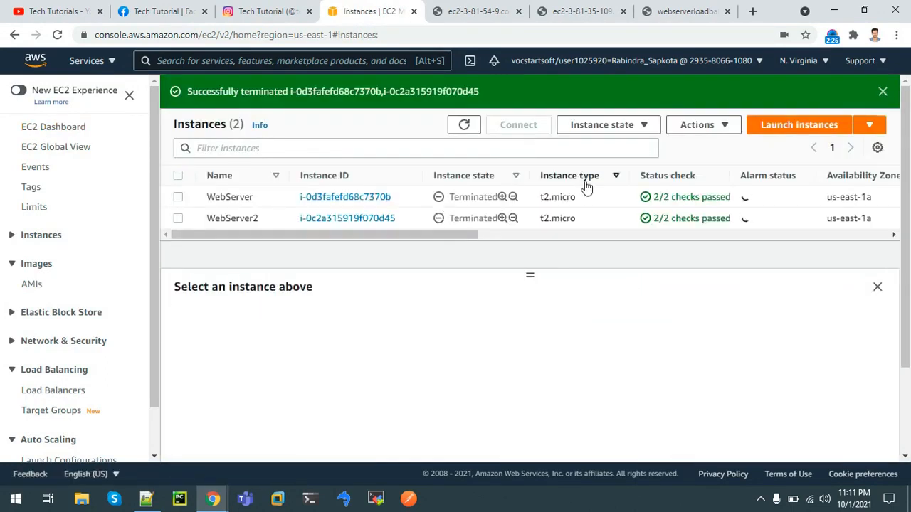
left_click(54, 126)
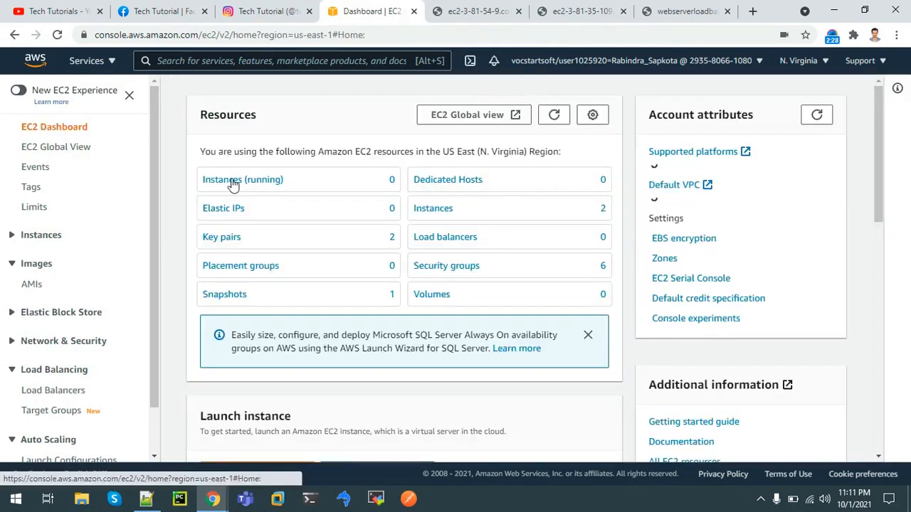
Refresh until zero volumes show, then list both web servers as terminated.
left_click(553, 115)
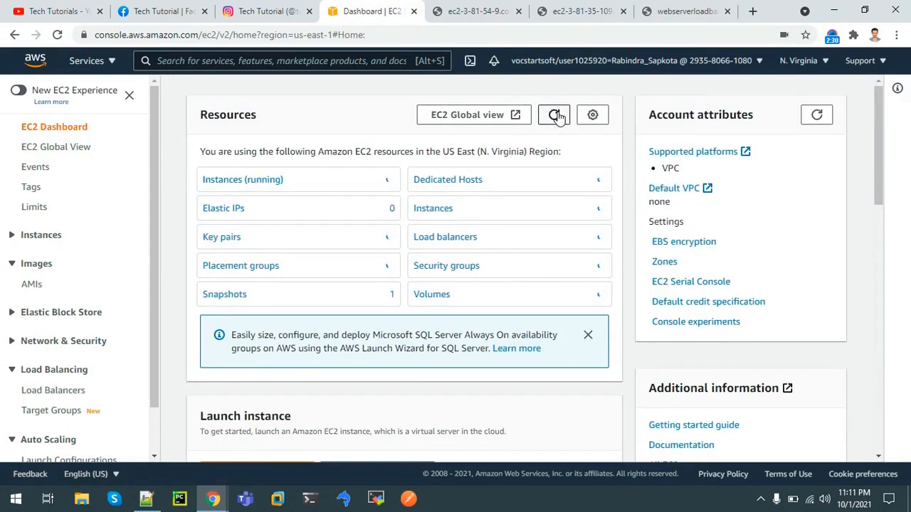
left_click(554, 115)
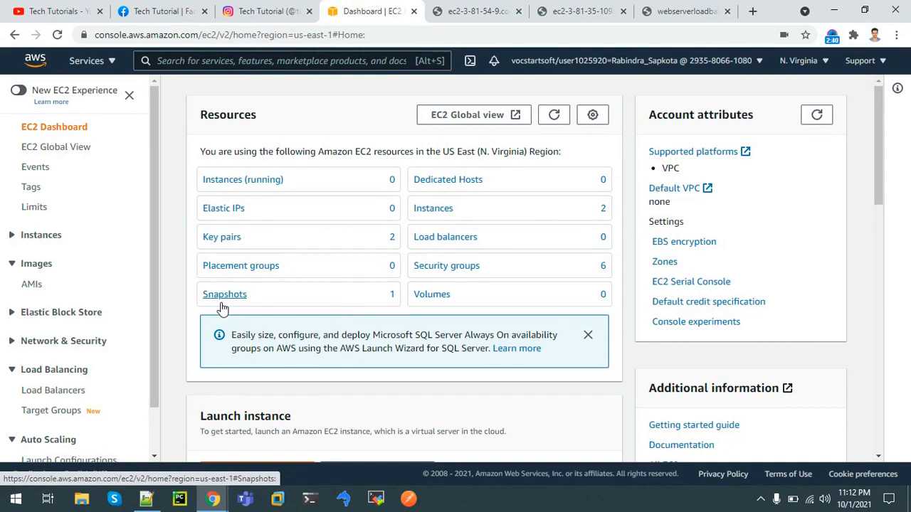
mouse_move(432, 207)
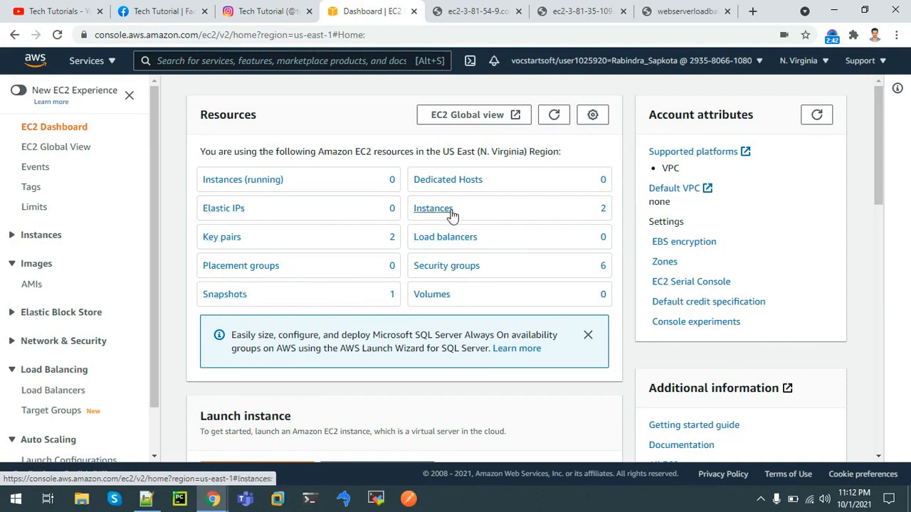
left_click(433, 207)
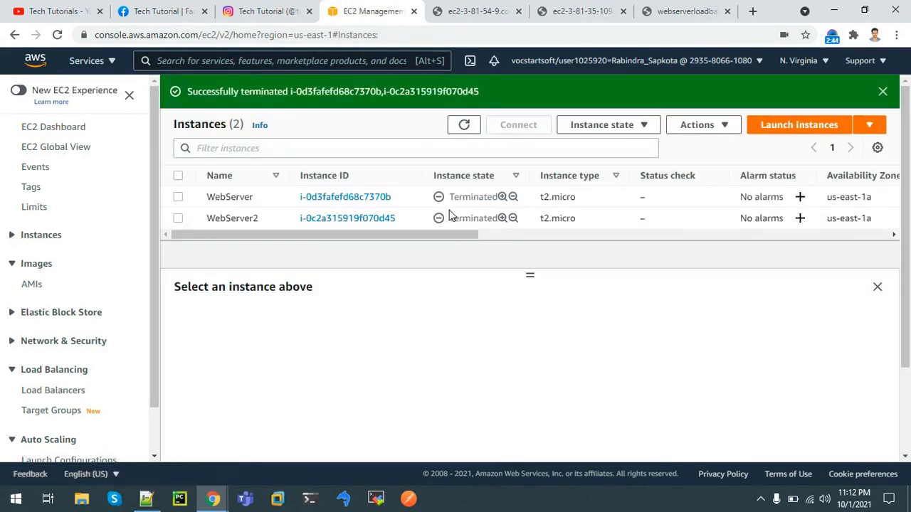